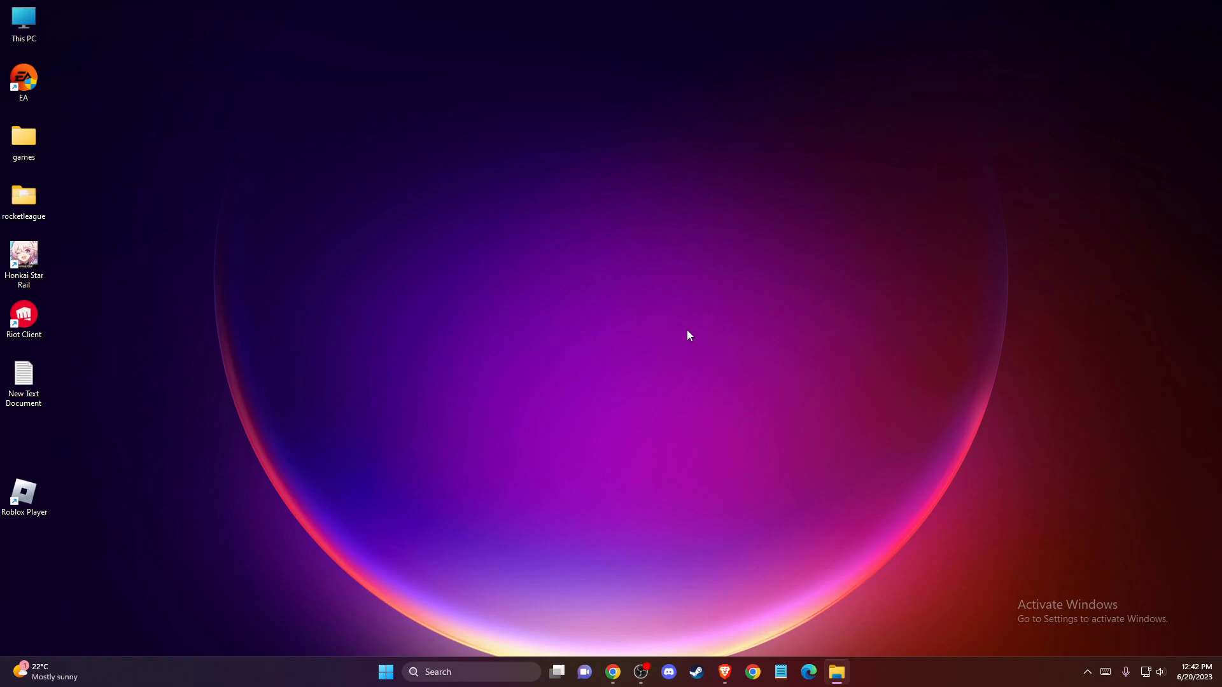
mouse_move(618, 335)
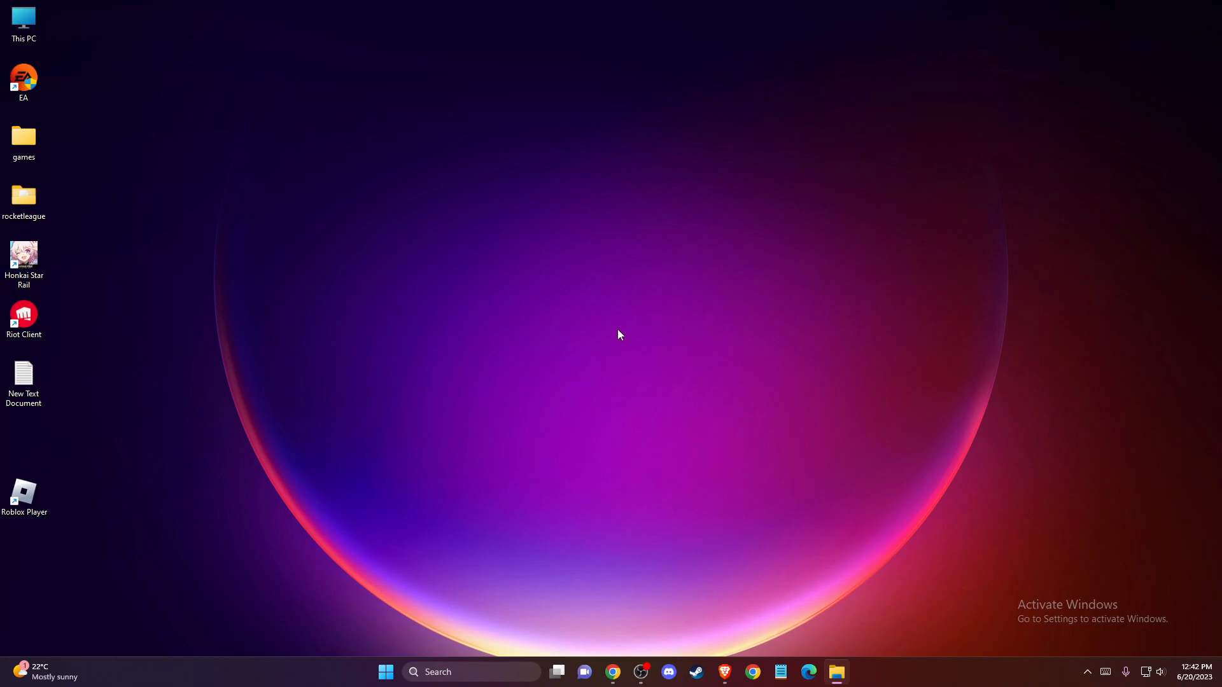
mouse_move(156, 513)
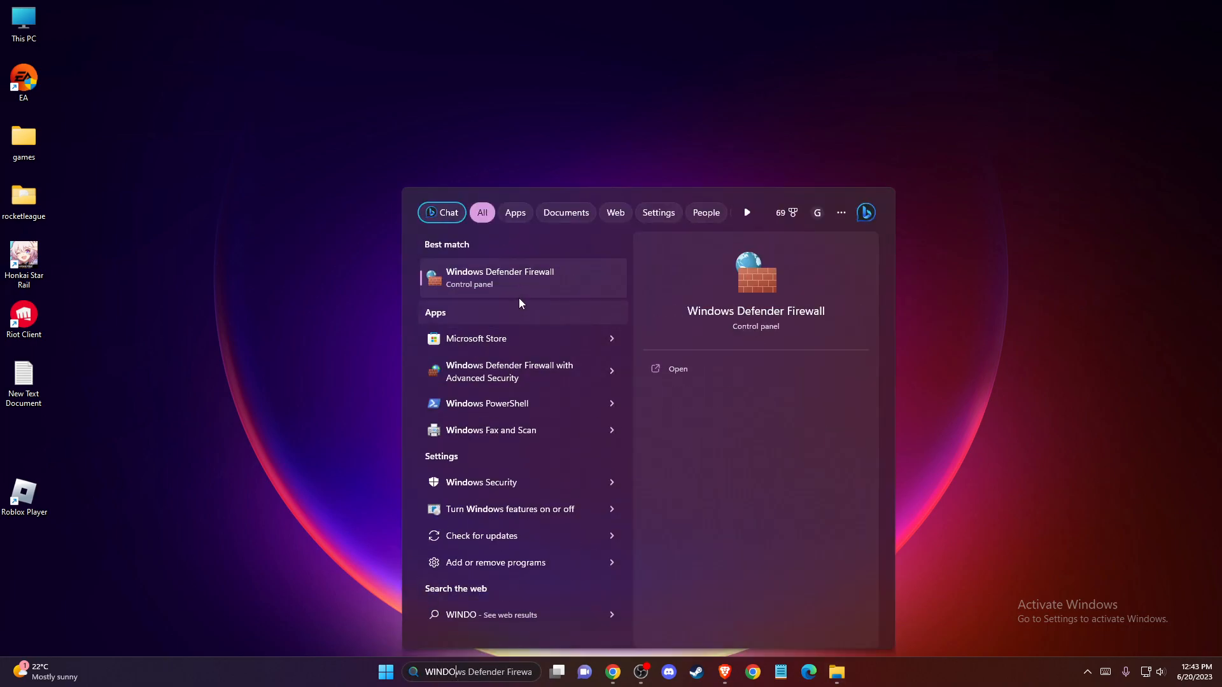
Step: Open the Windows Defender Firewall Control Panel page from the search results
click(499, 278)
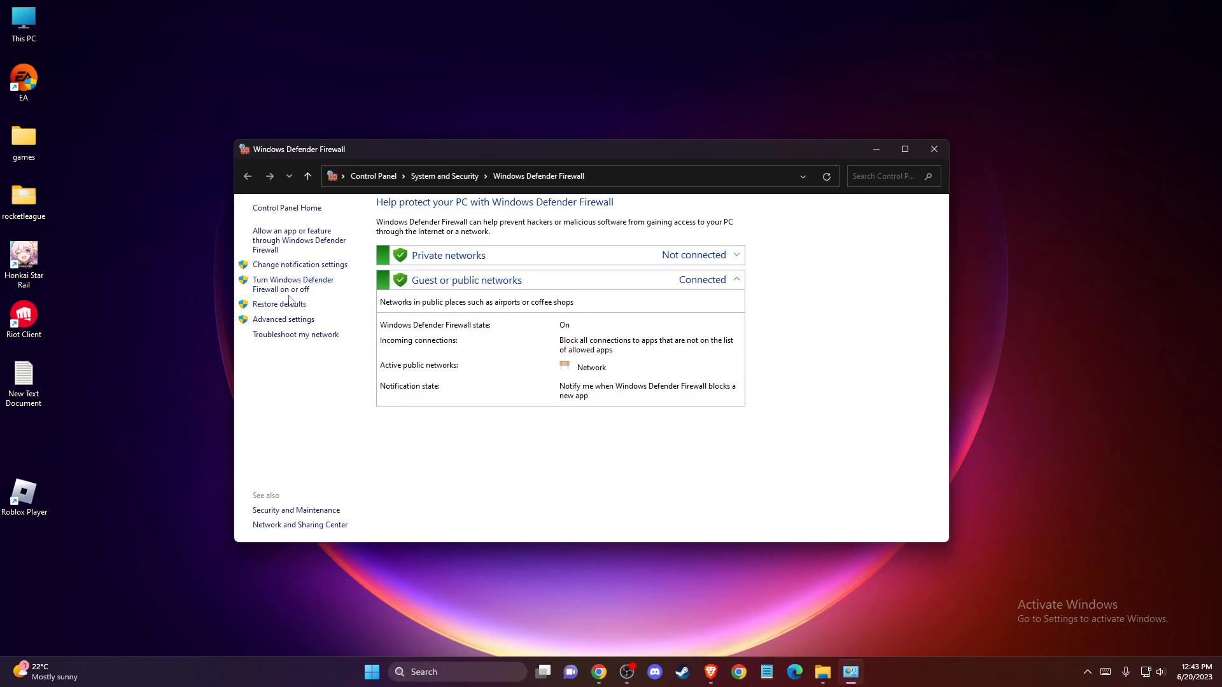
click(293, 285)
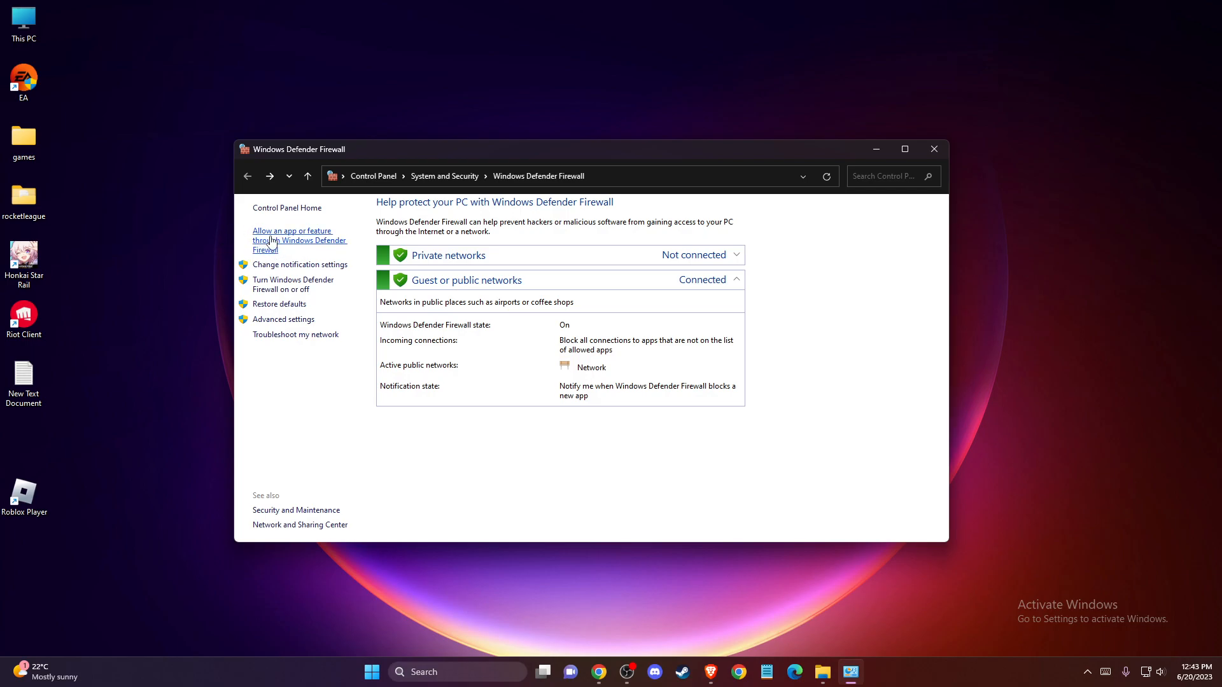
Step: Show the firewall's allowed apps list and scroll down to the Roblox entries
click(292, 240)
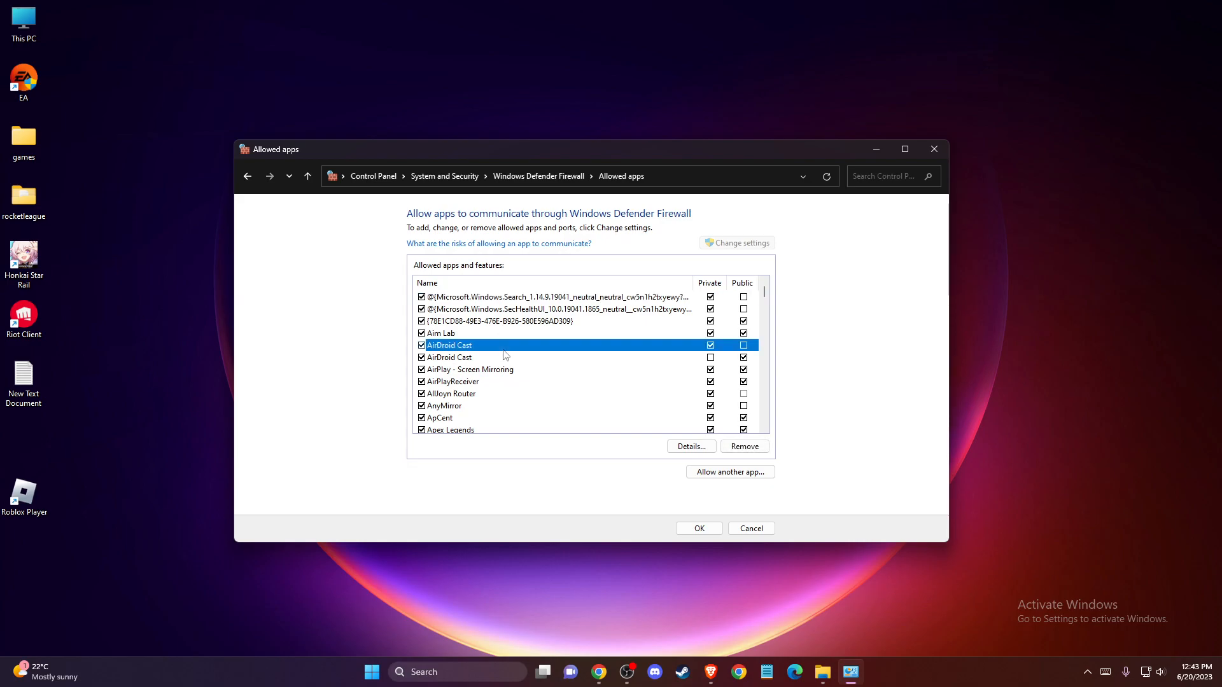
scroll(down, 3)
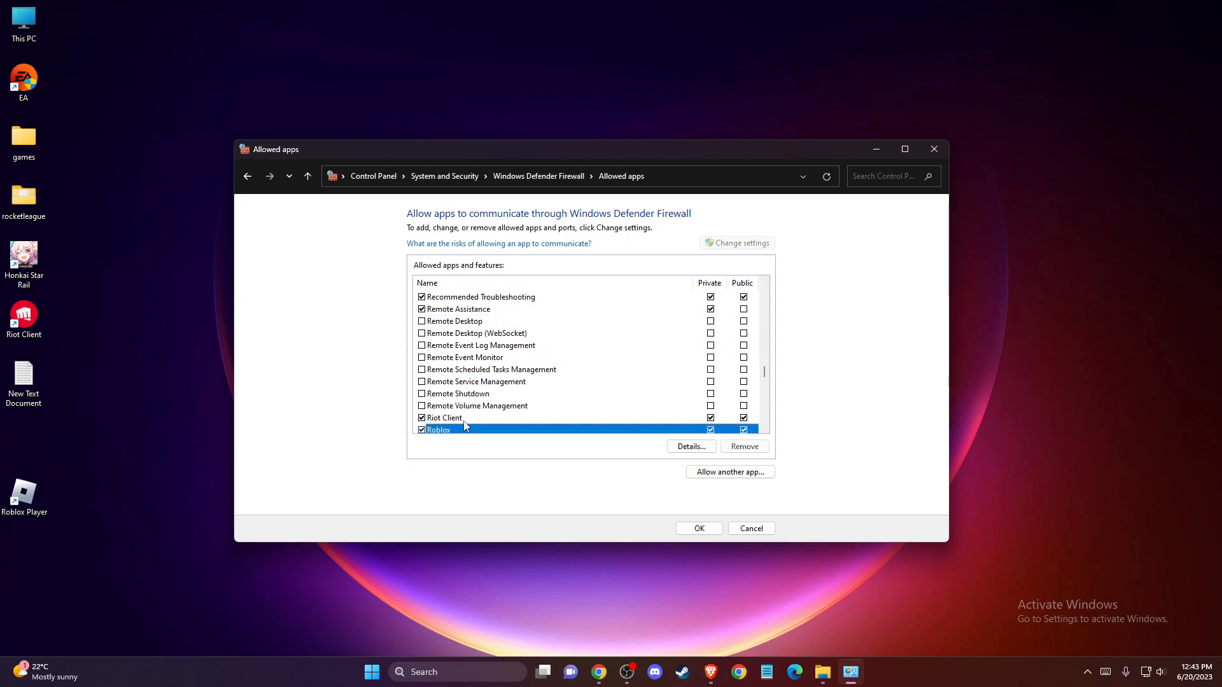
scroll(down, 3)
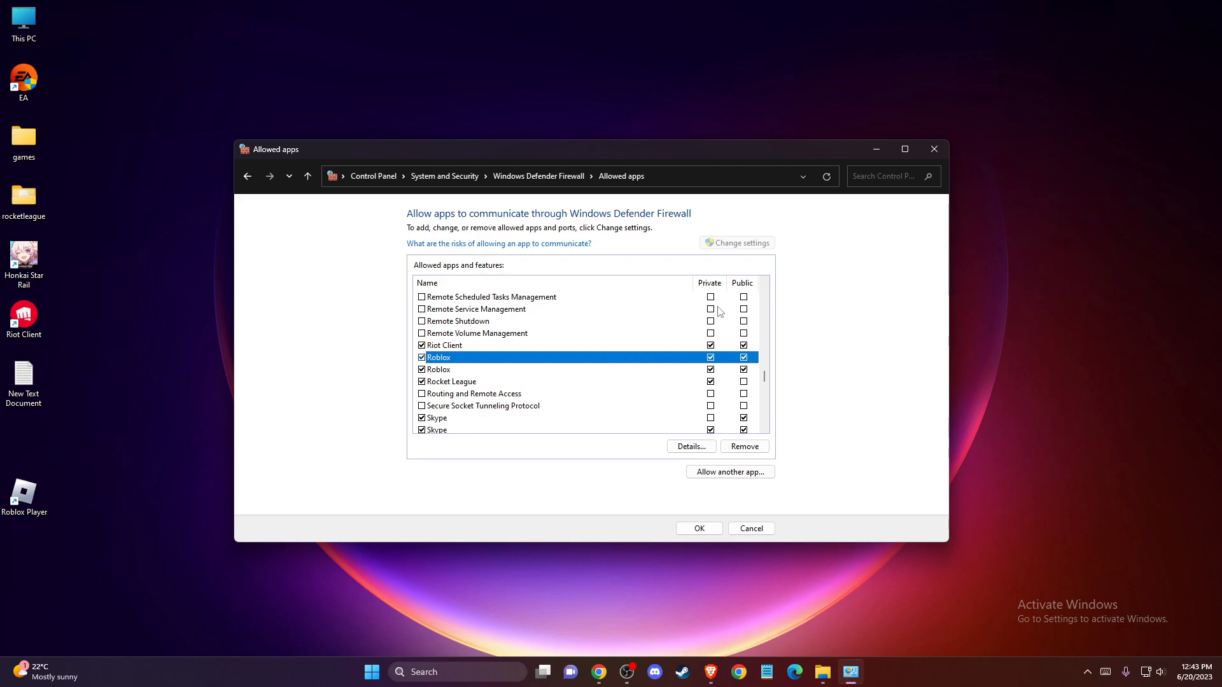
mouse_move(564, 378)
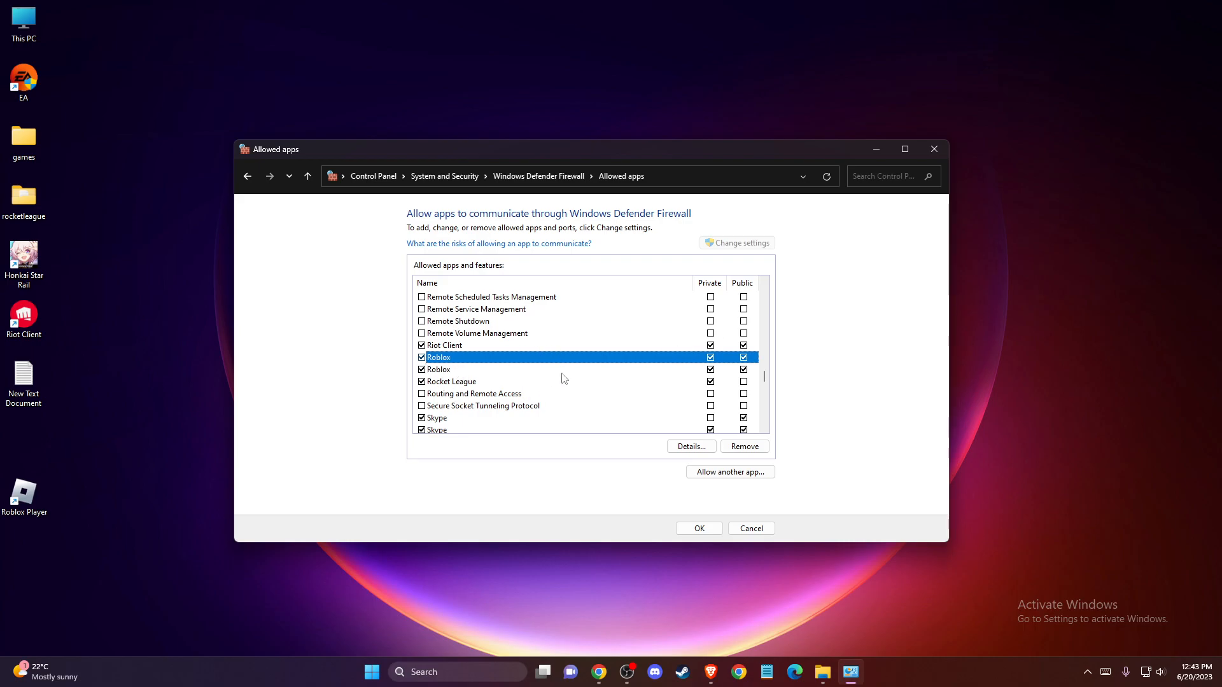
mouse_move(694, 476)
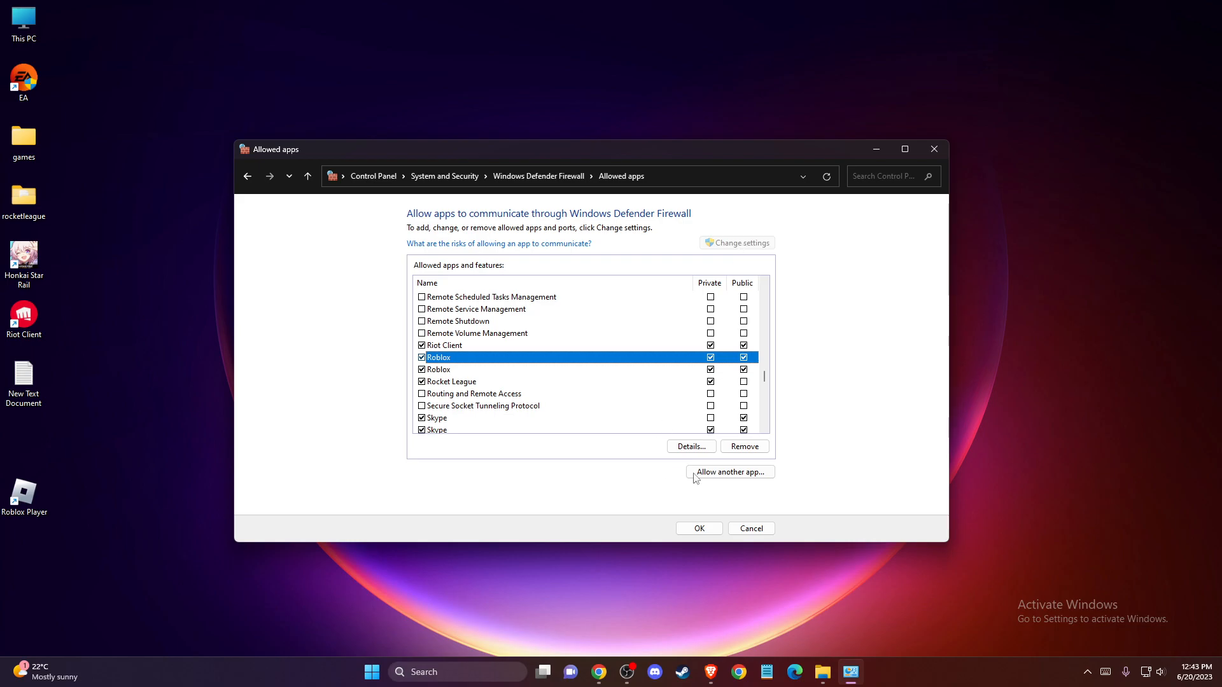
Step: Add RobloxPlayerLauncher from C:\Program Files (x86)\Roblox\Versions as an allowed app
click(729, 471)
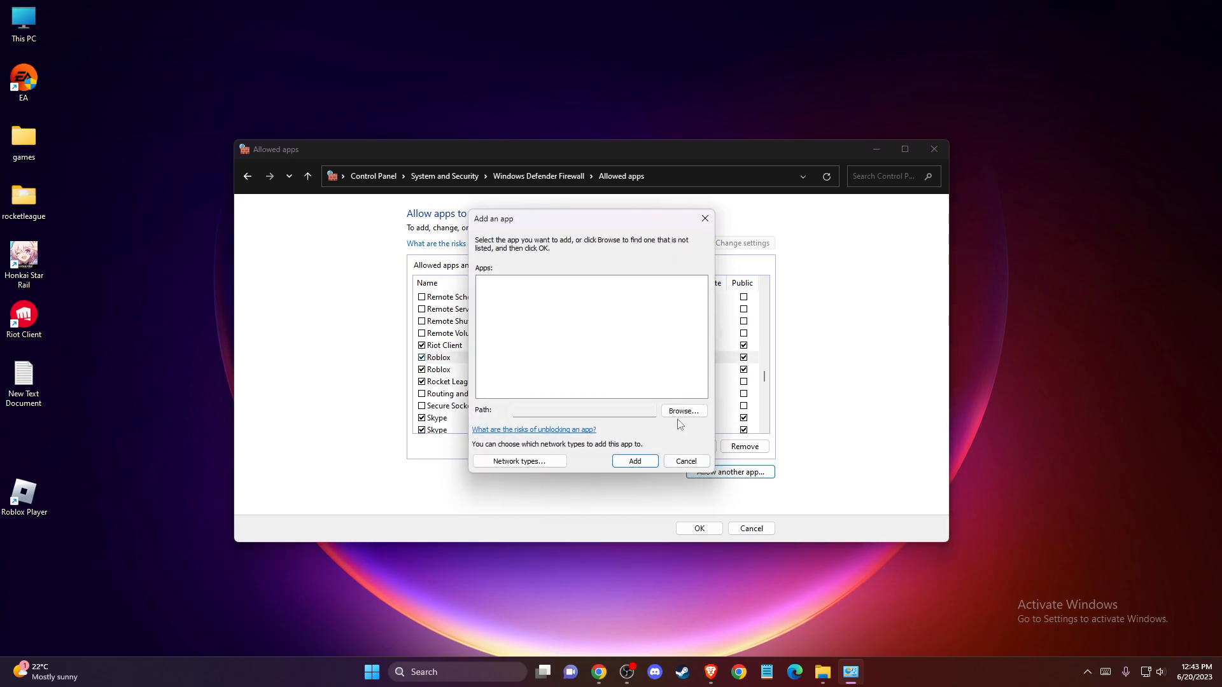
click(682, 410)
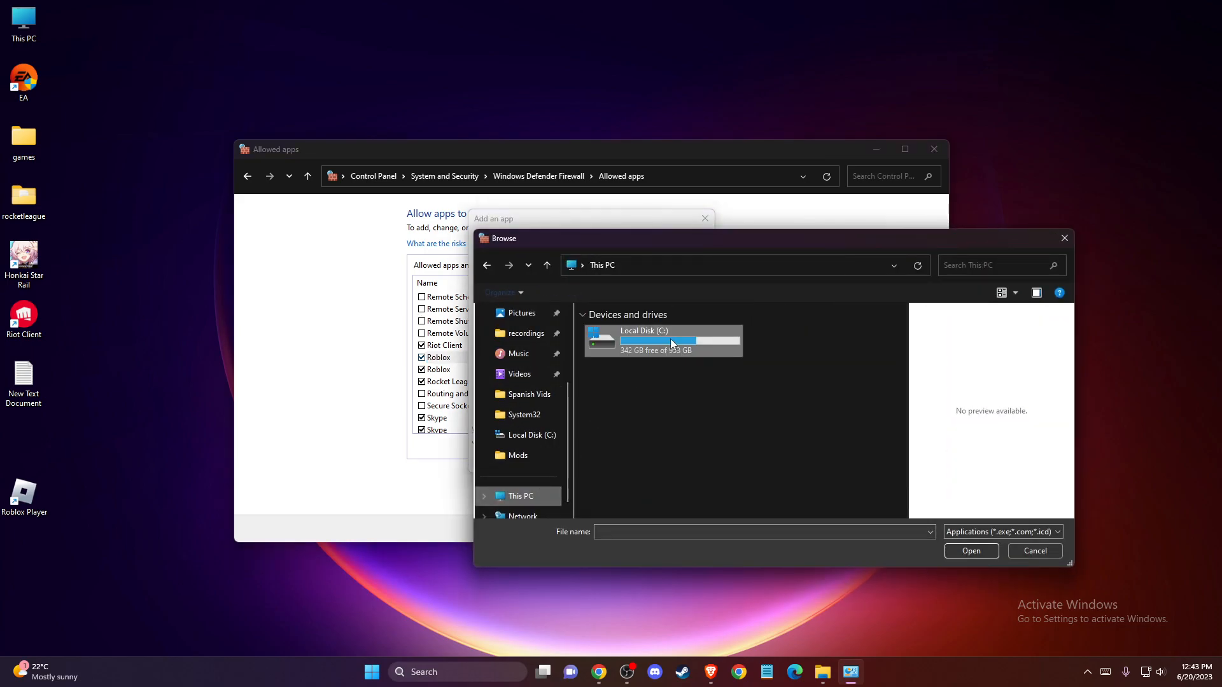
double_click(663, 341)
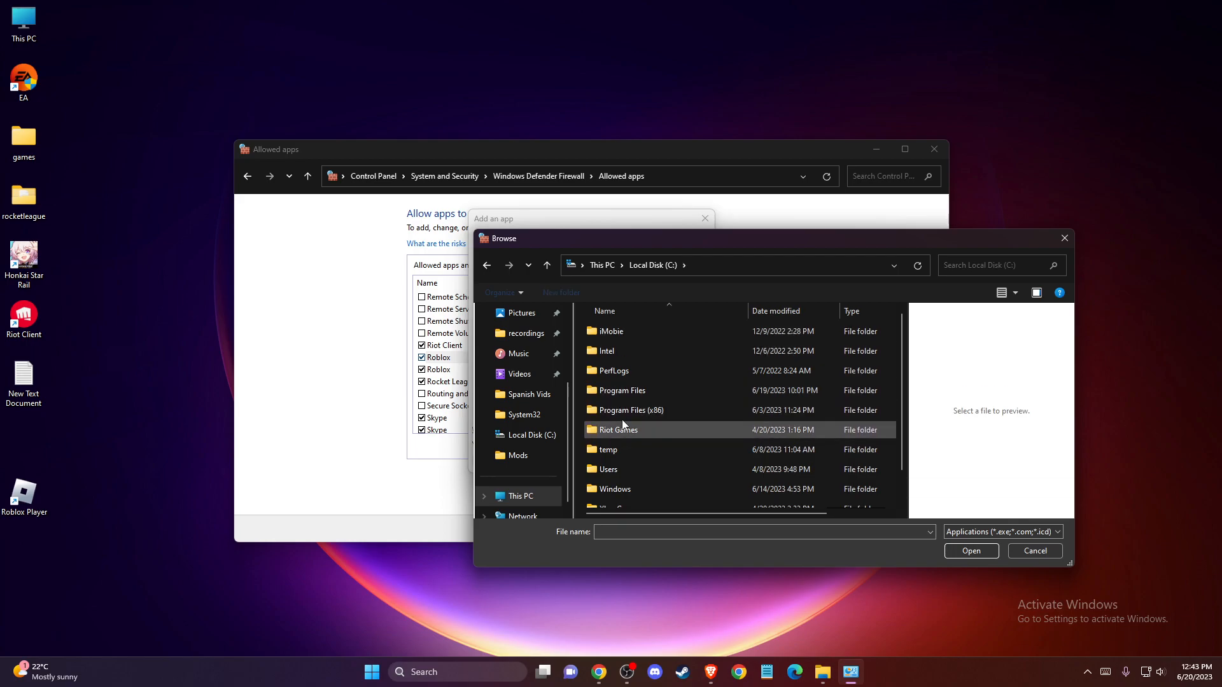
double_click(632, 410)
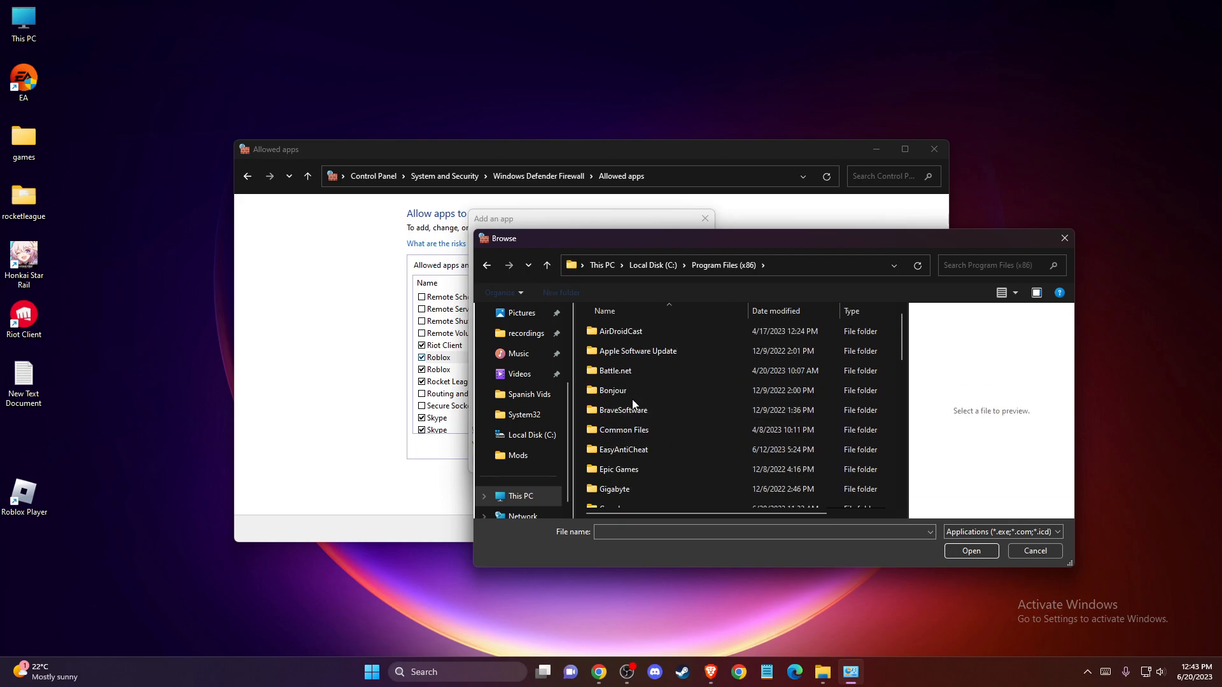
click(635, 350)
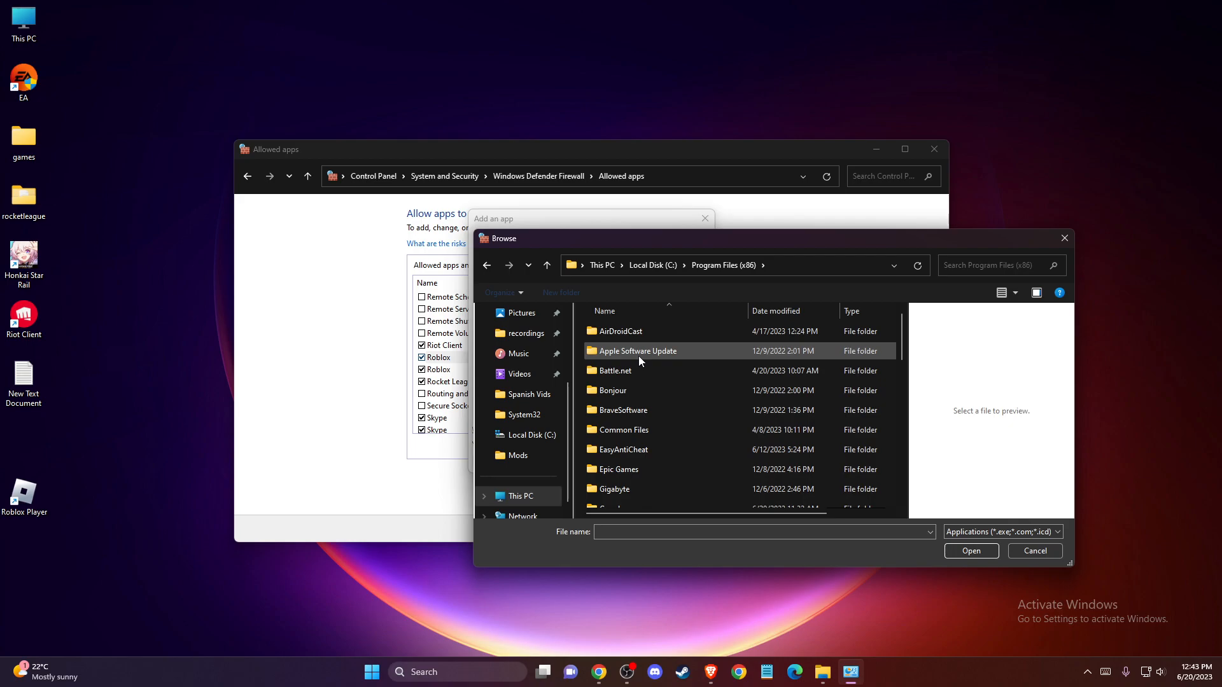
scroll(down, 3)
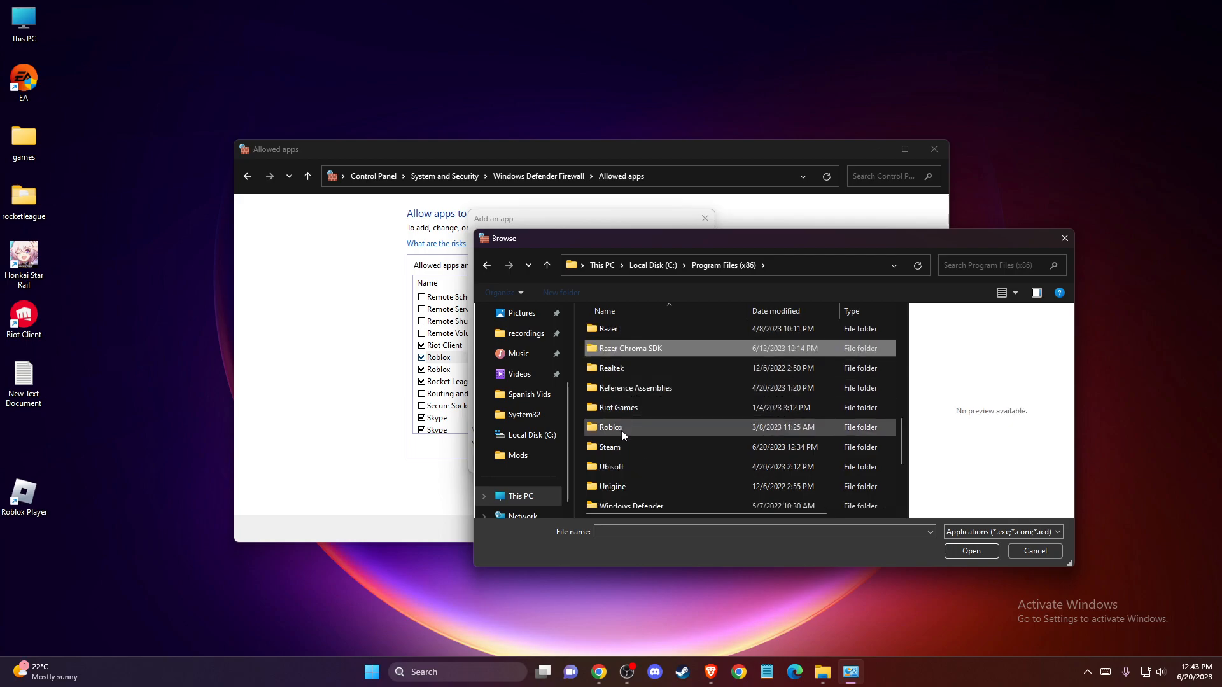
double_click(611, 427)
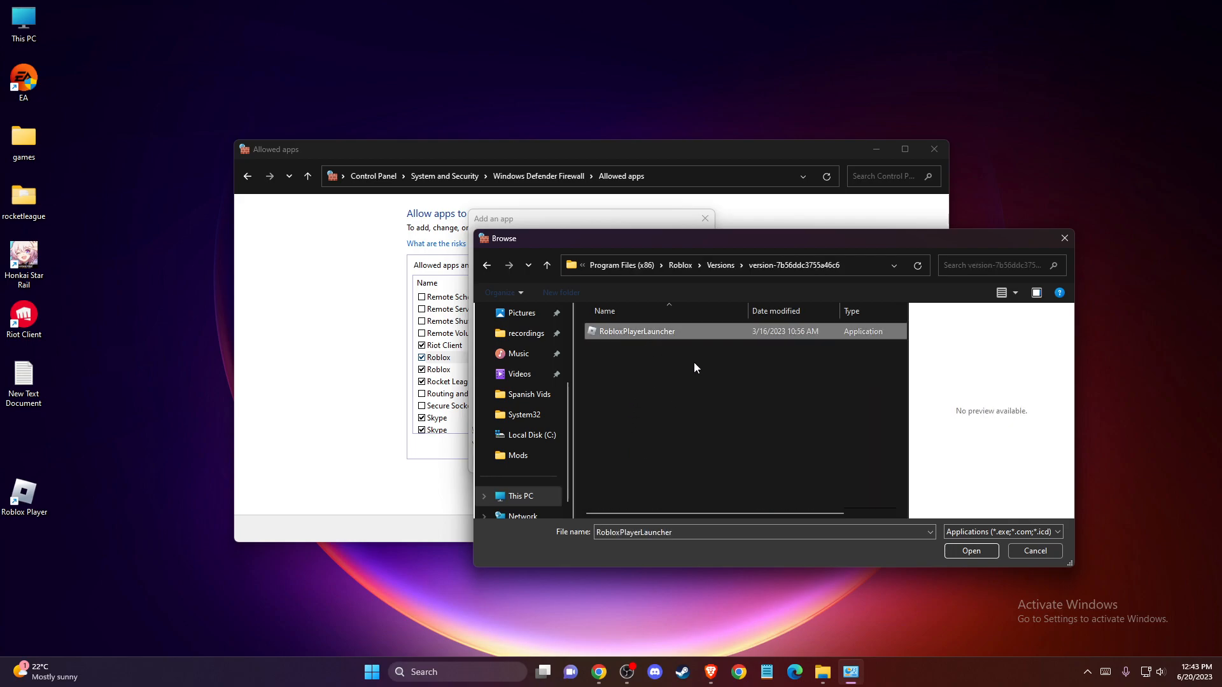
click(970, 551)
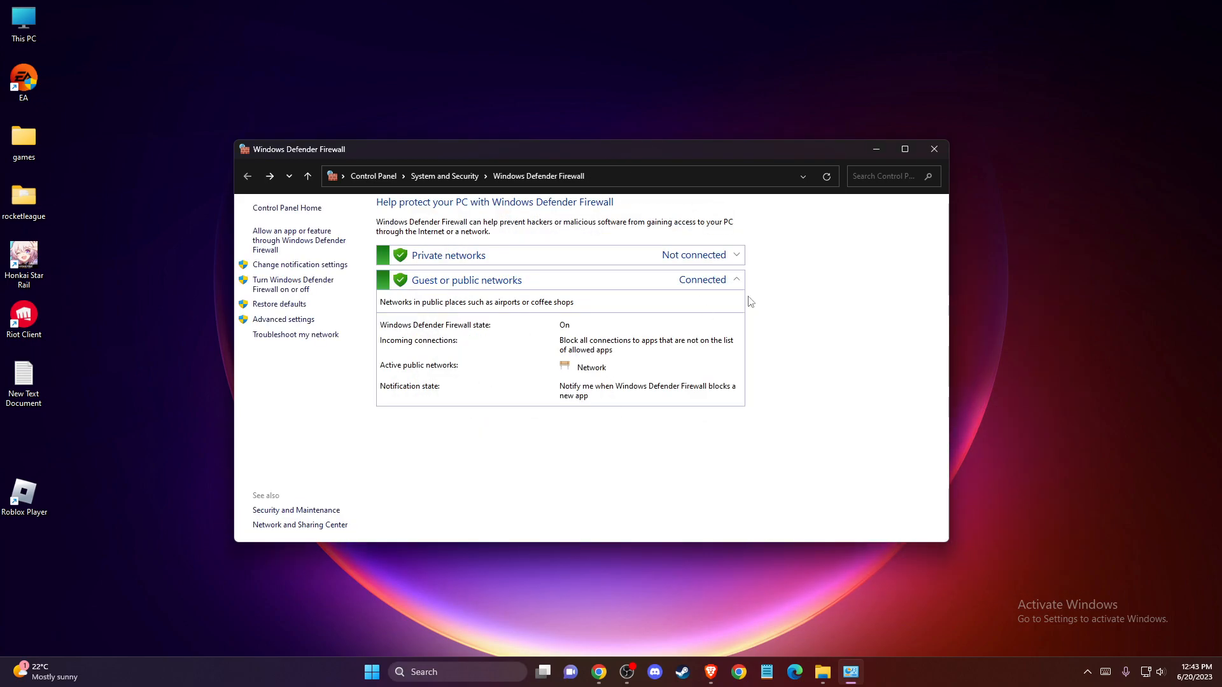
Step: Close the Windows Defender Firewall window and bring up the Windows search panel
click(933, 149)
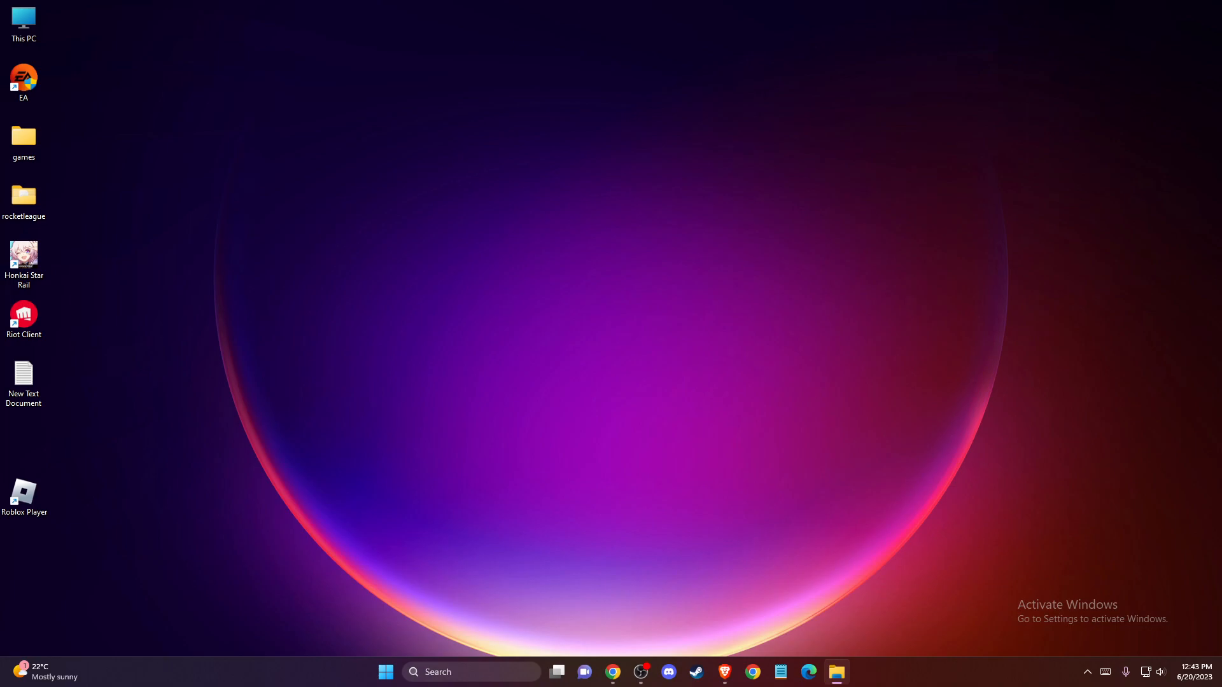
mouse_move(131, 460)
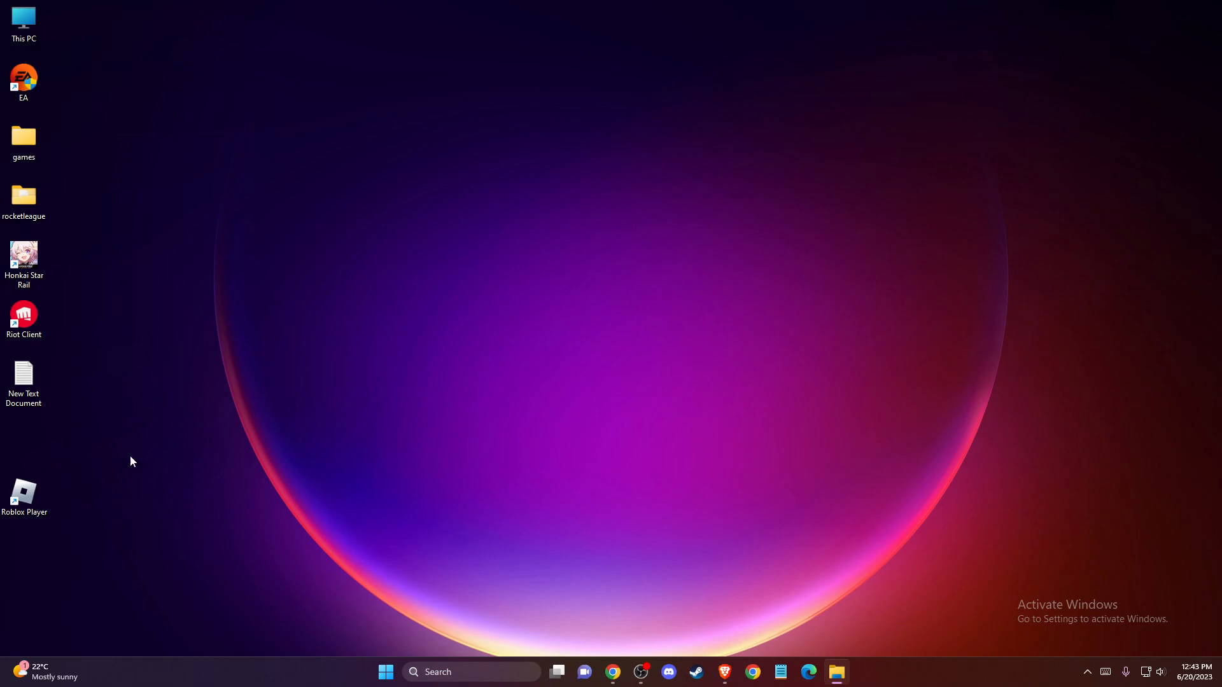
mouse_move(88, 499)
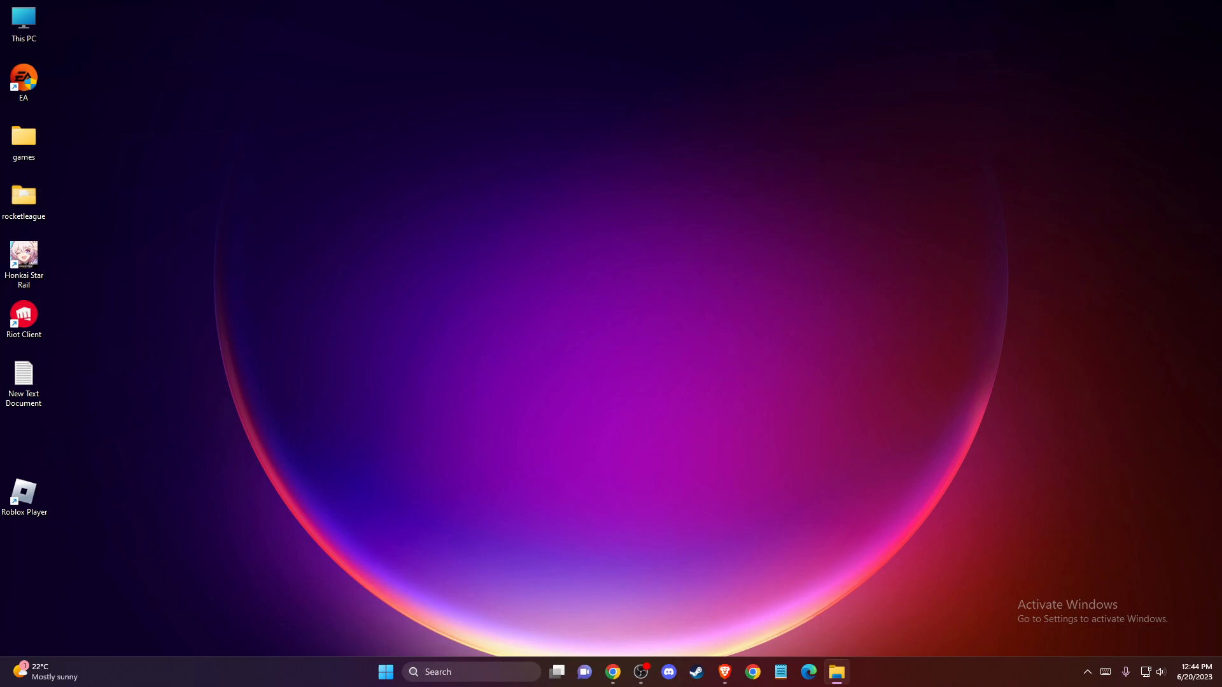
mouse_move(383, 551)
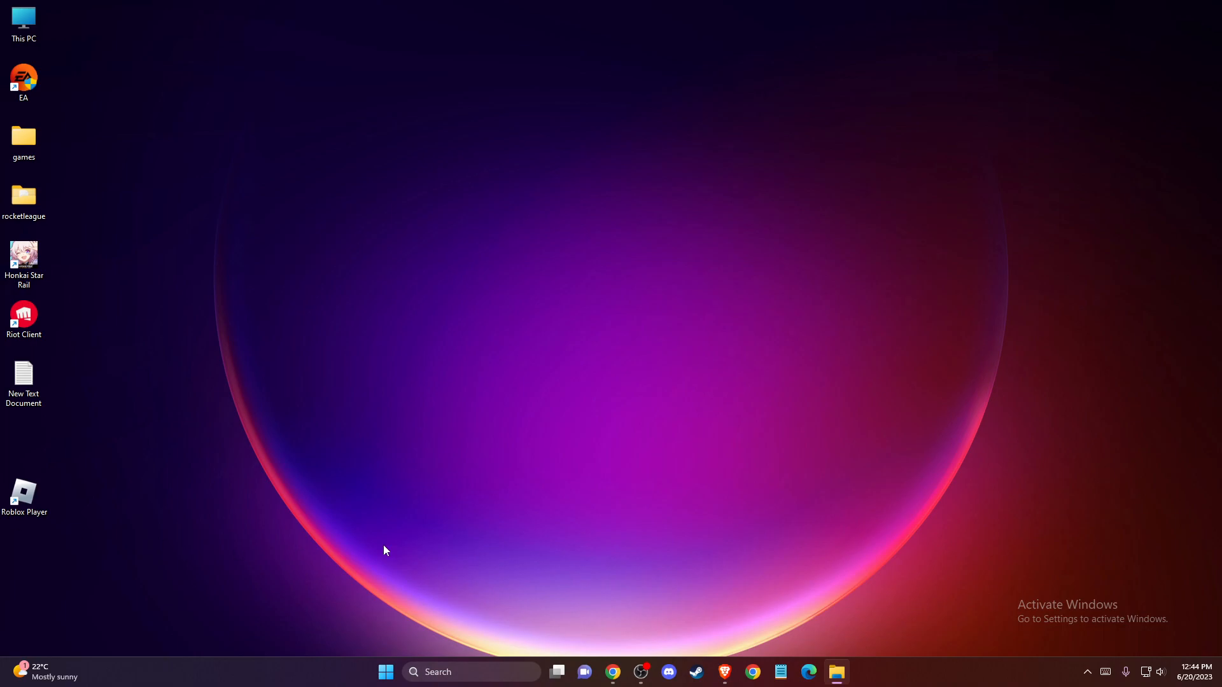
click(468, 672)
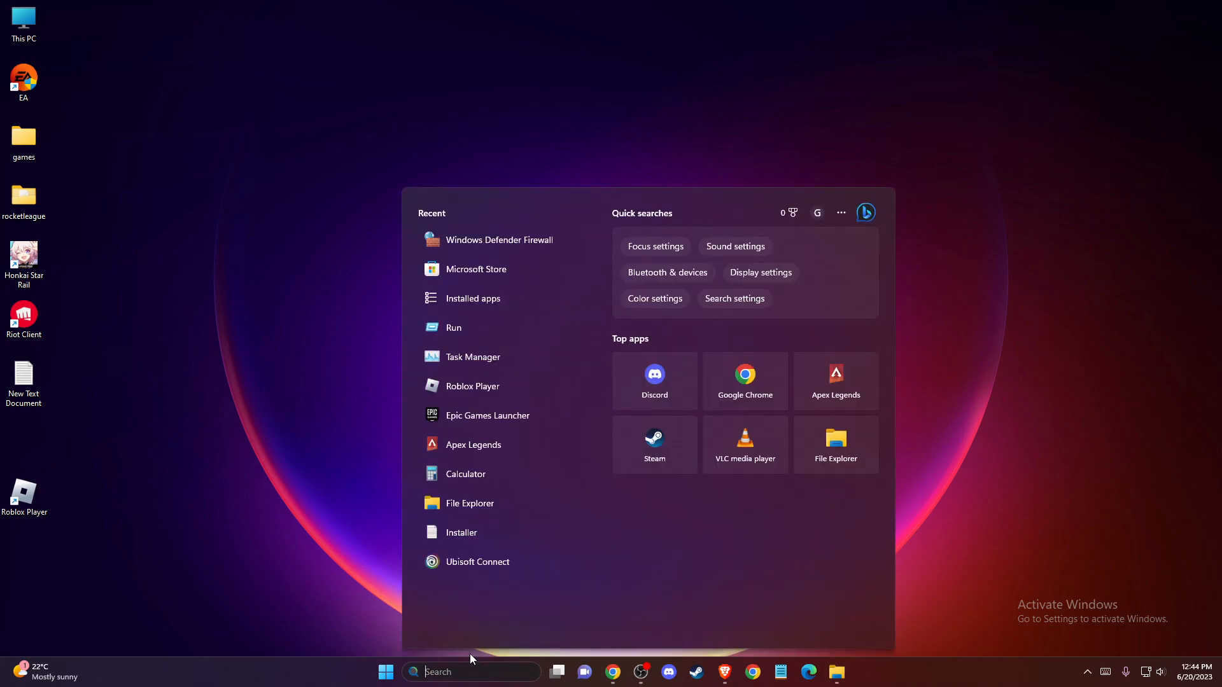
Step: Search Microsoft Store for Roblox, confirm it shows as Owned, then close the Store
click(475, 269)
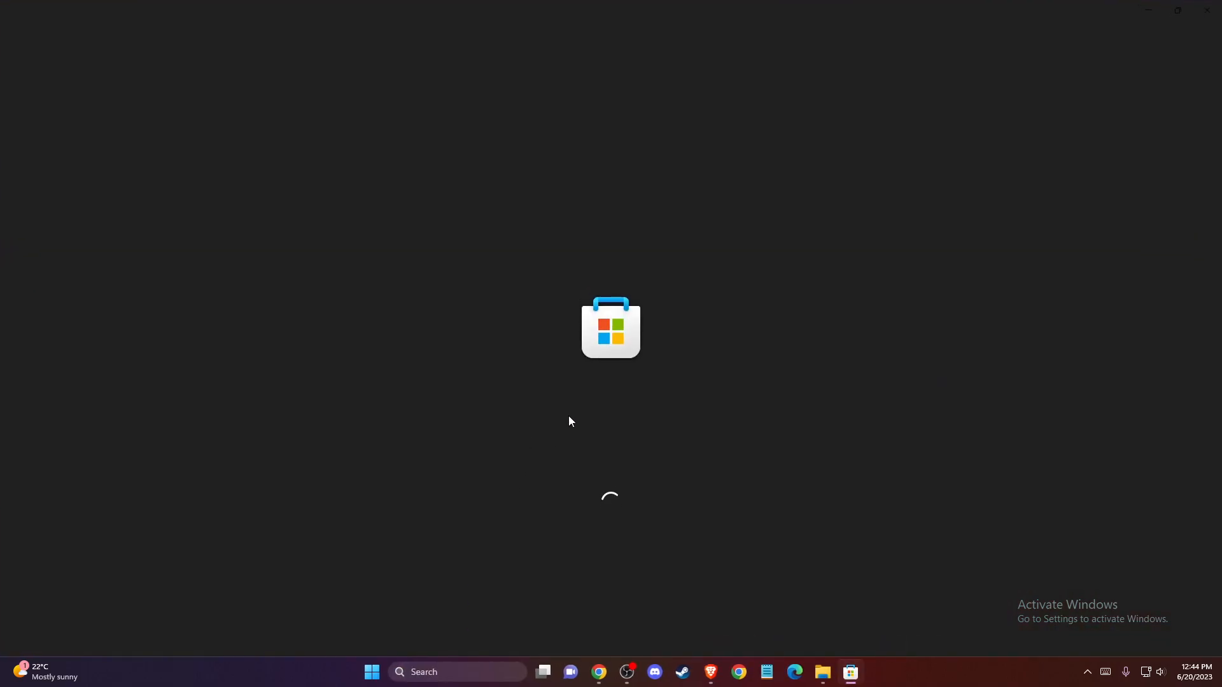
mouse_move(503, 289)
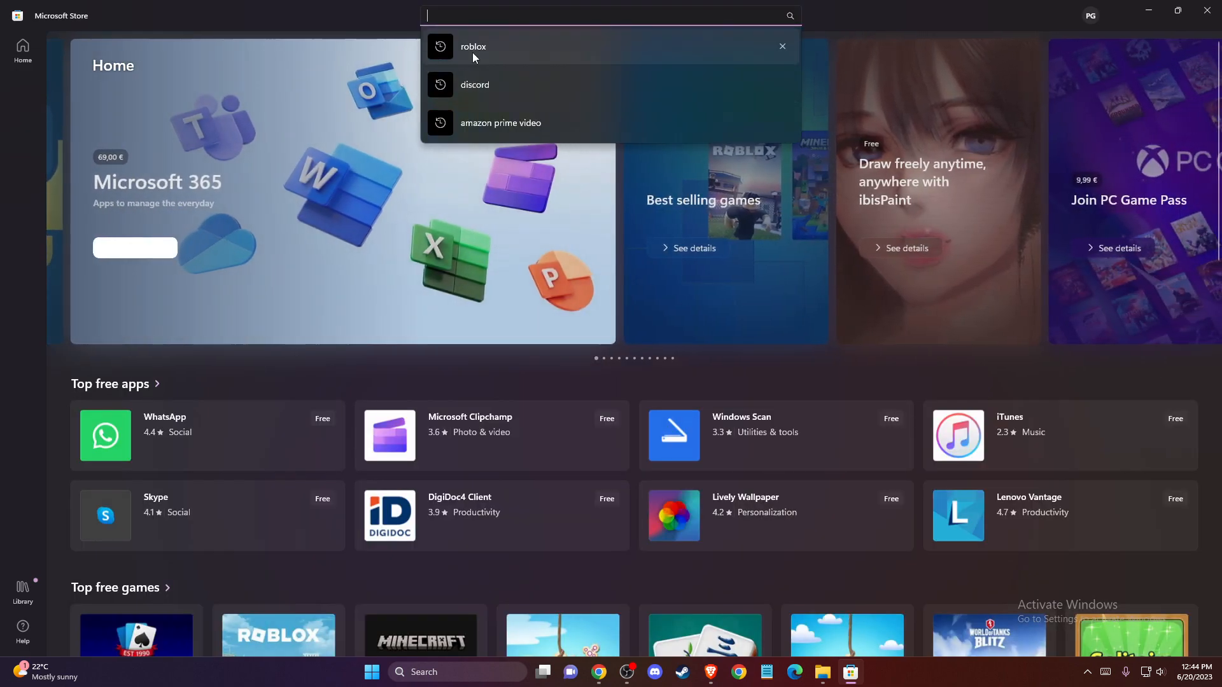
click(473, 46)
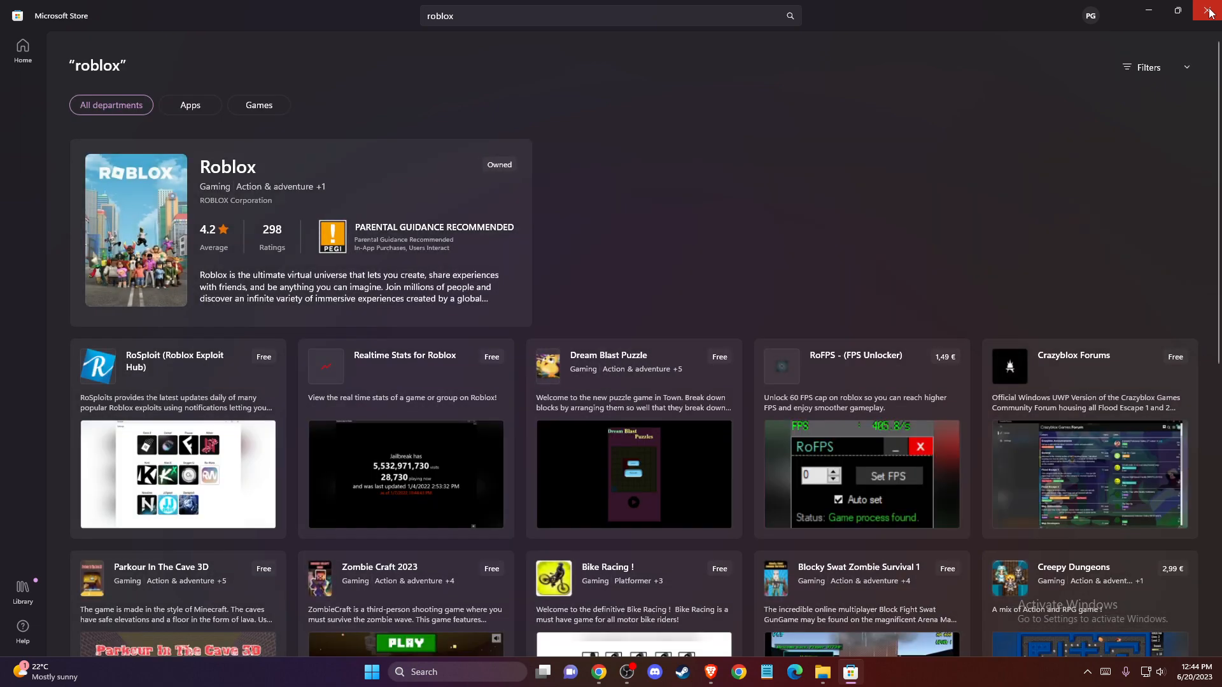
click(1209, 11)
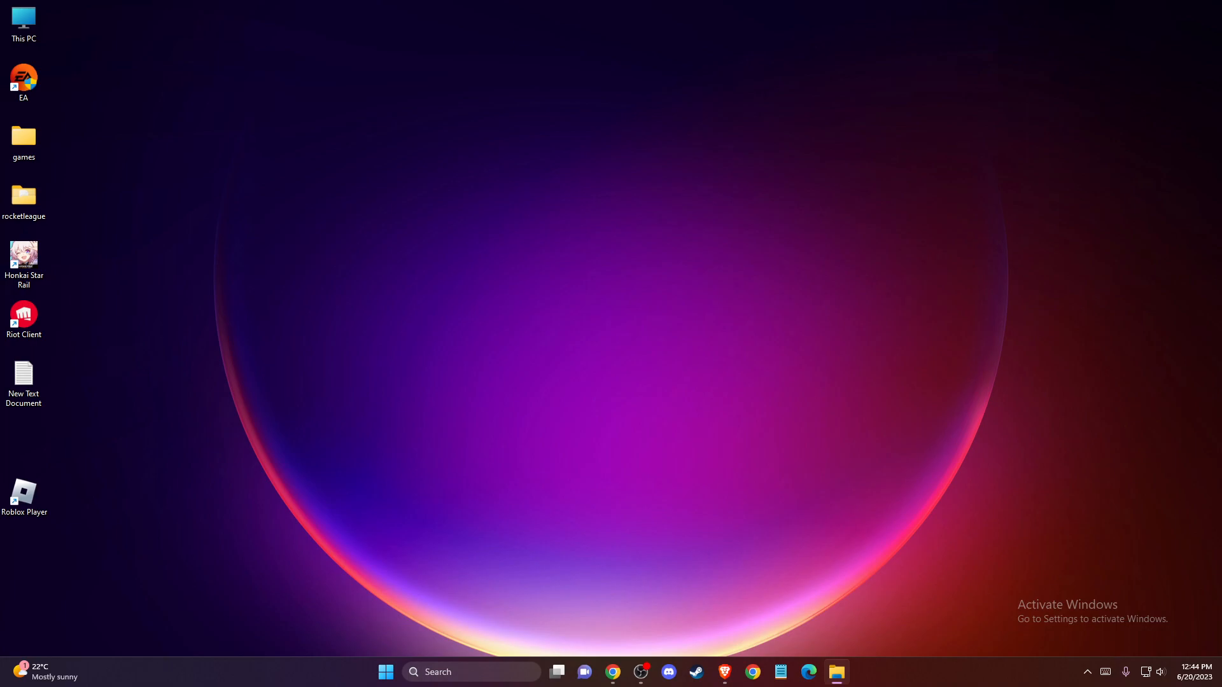
mouse_move(436, 569)
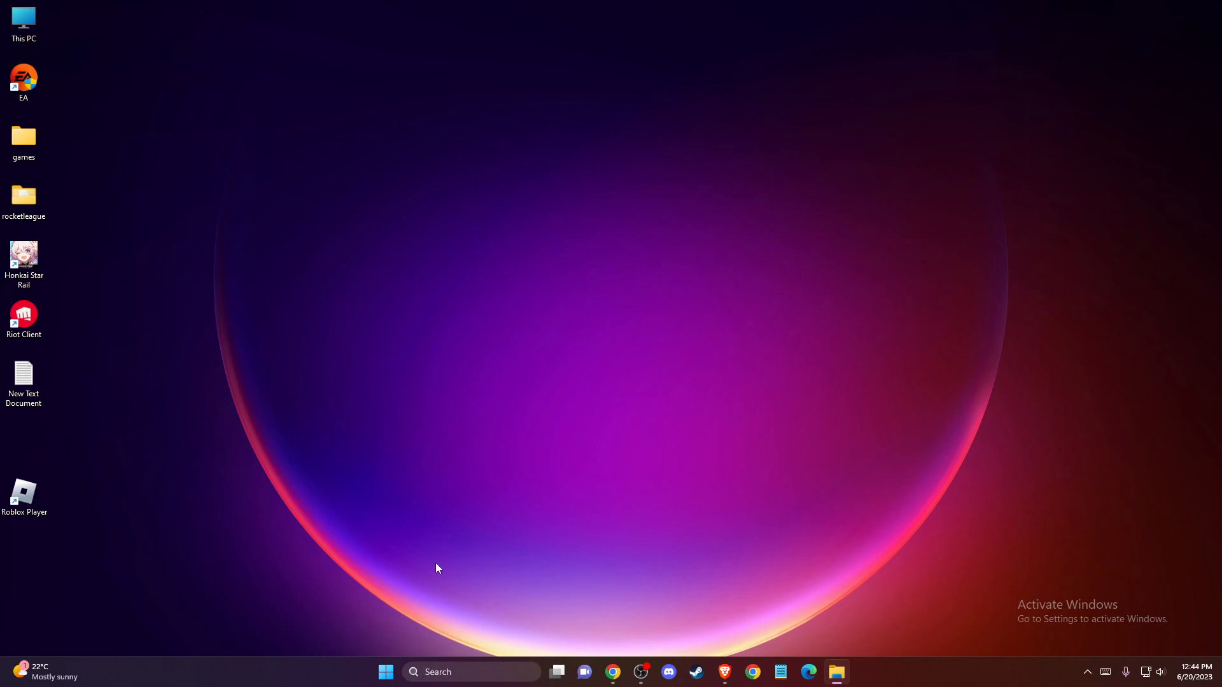
mouse_move(453, 551)
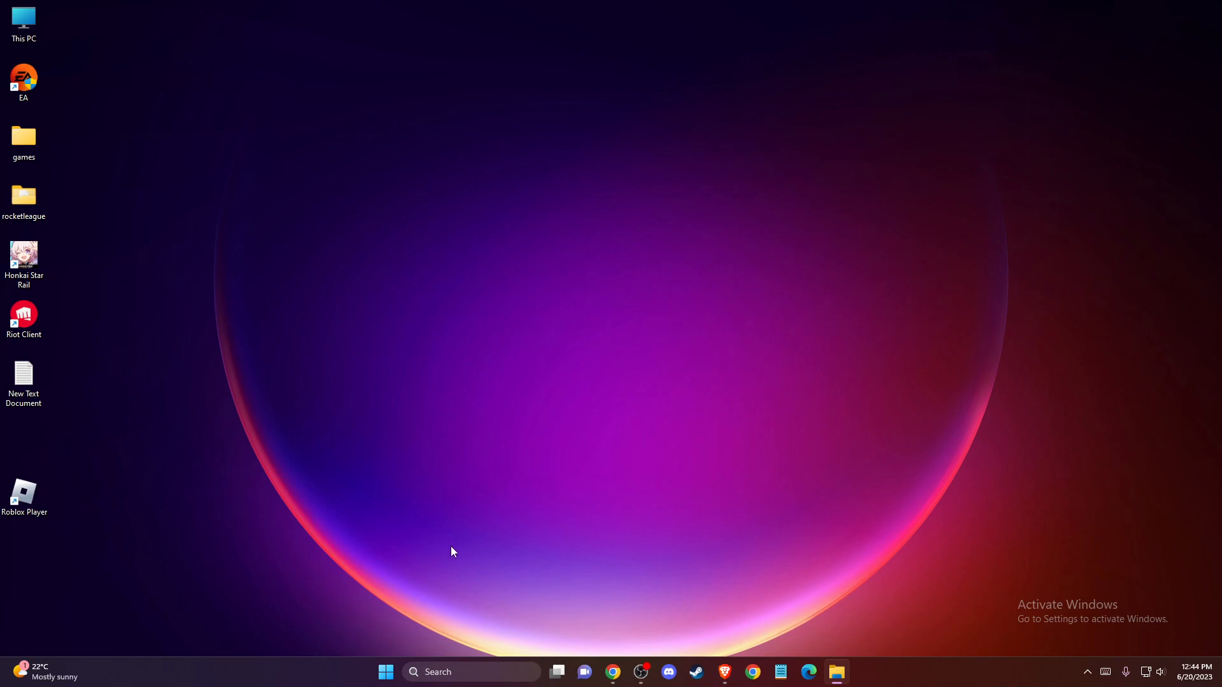
mouse_move(150, 545)
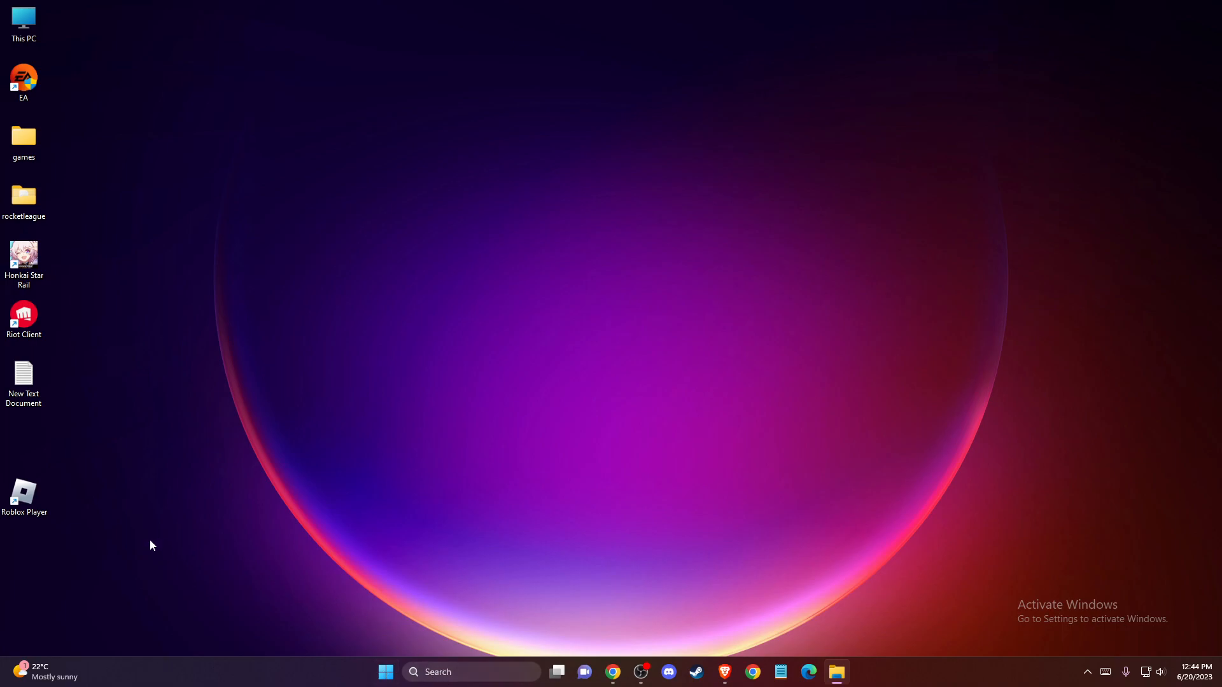
mouse_move(378, 598)
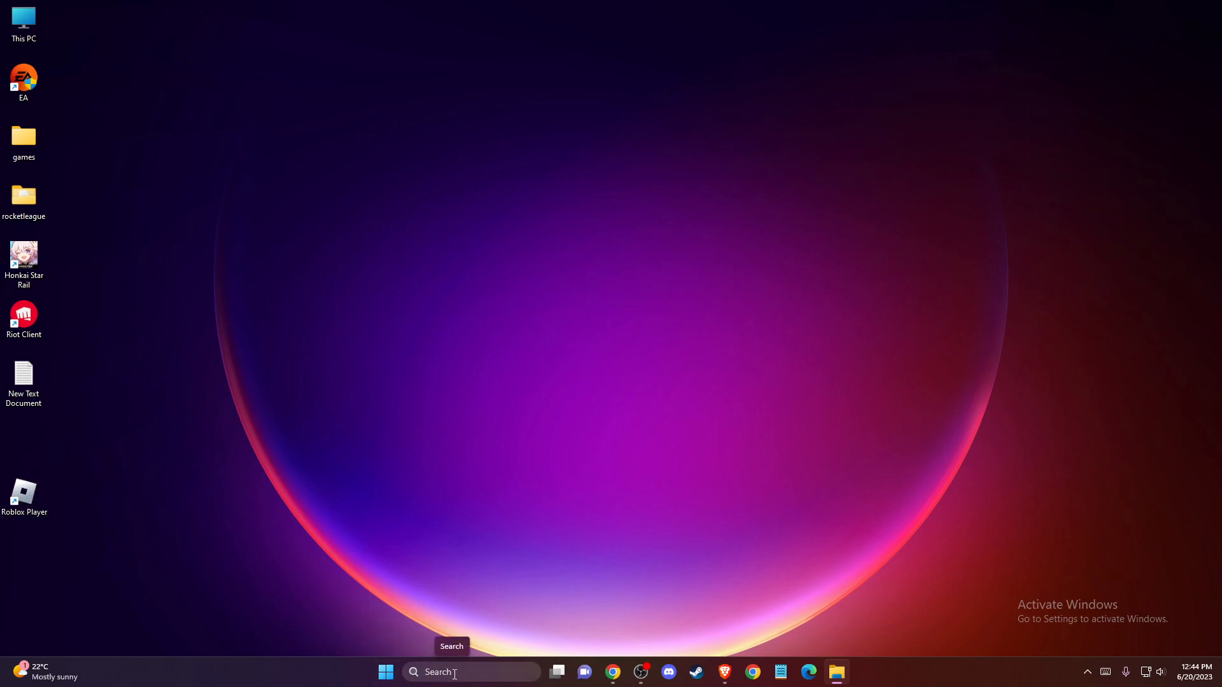
Step: Open the Windows search panel from the taskbar Search box
click(470, 672)
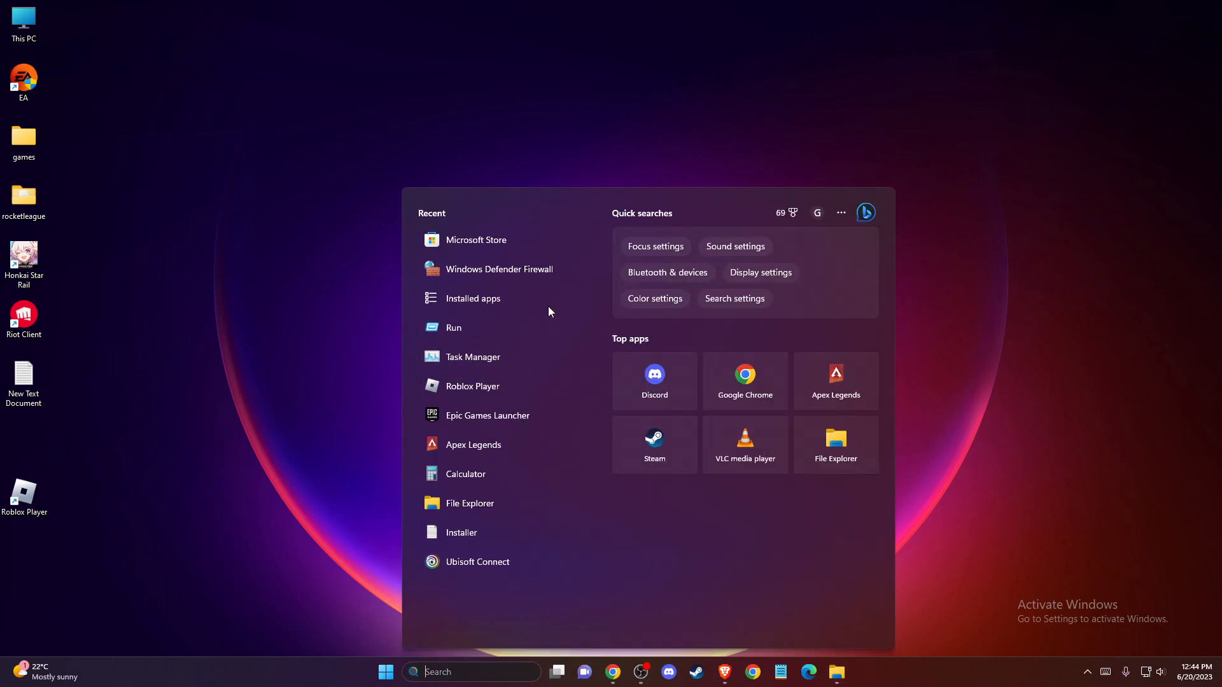
Step: Open %APPDATA% via Run, go up to AppData, and enter one of its subfolders
click(452, 327)
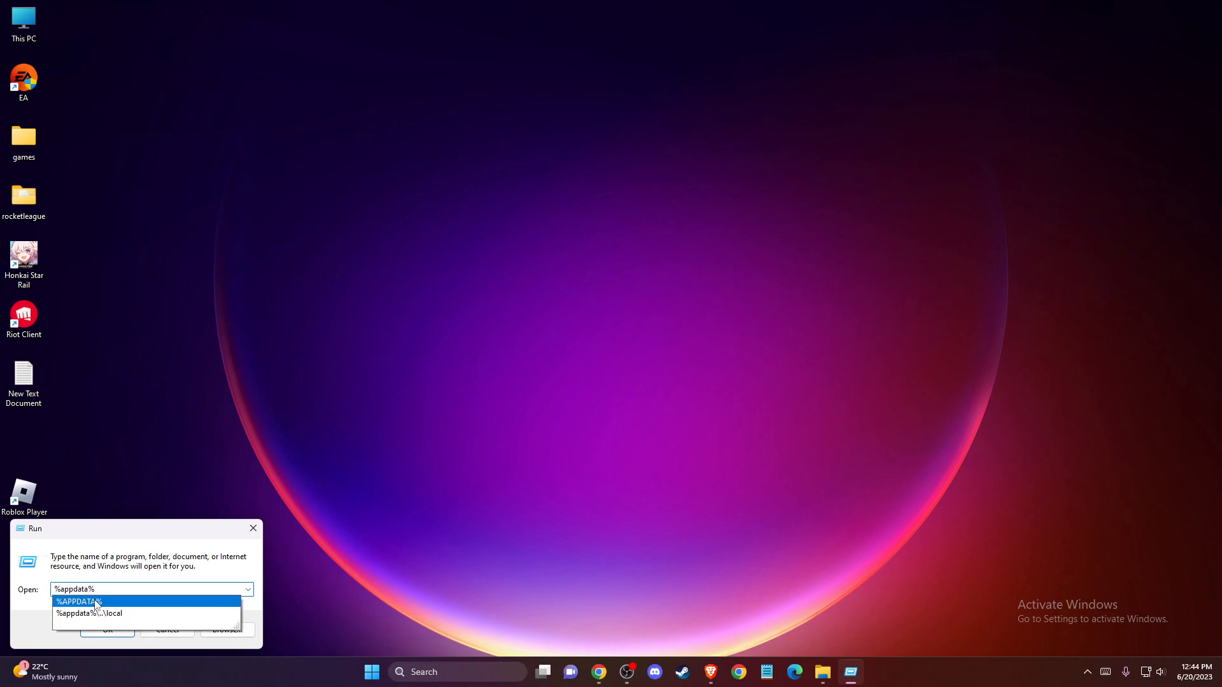
click(108, 629)
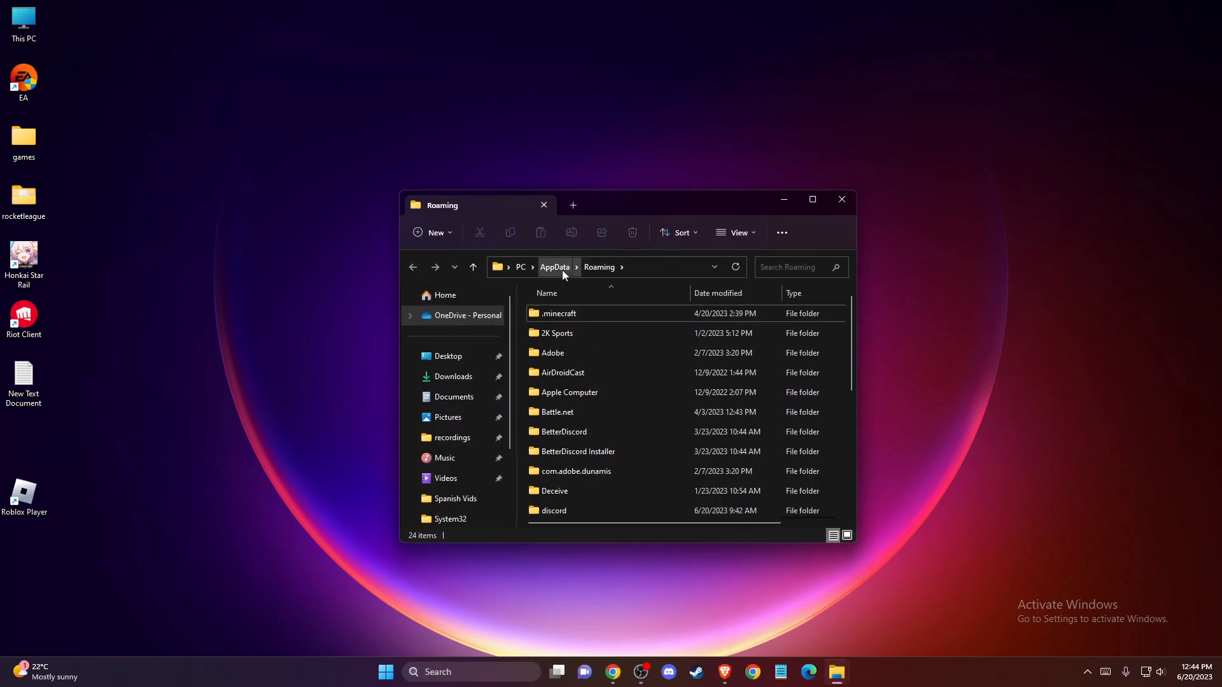
click(558, 332)
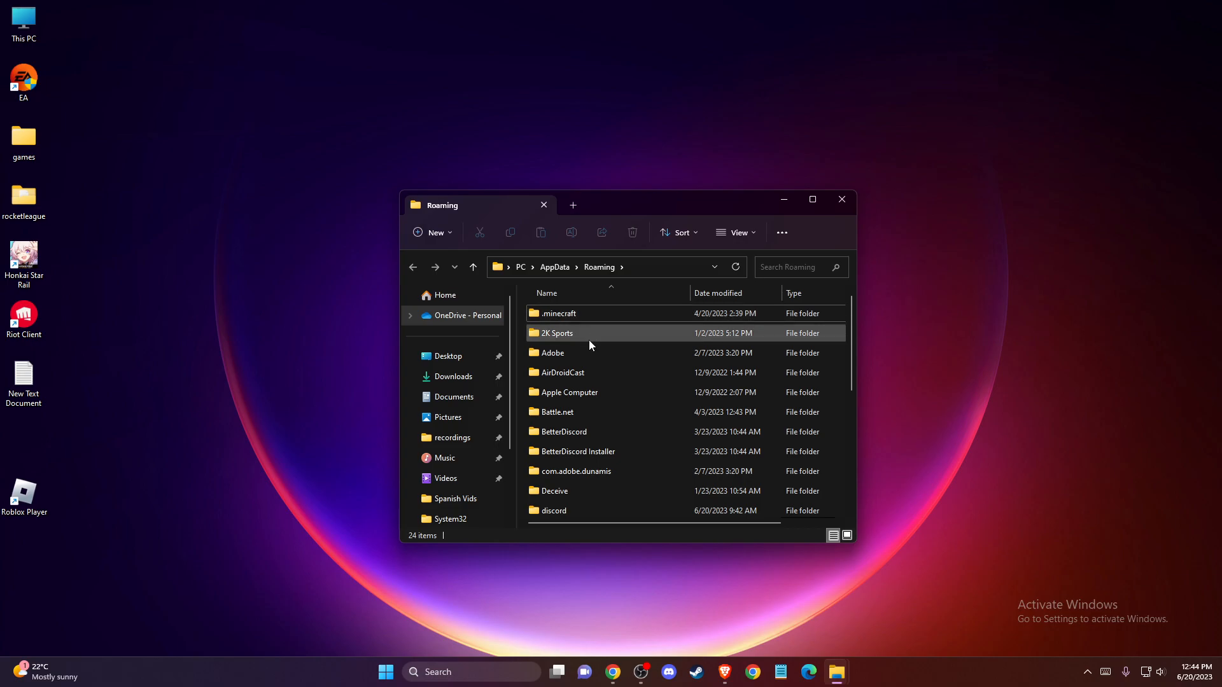
click(472, 266)
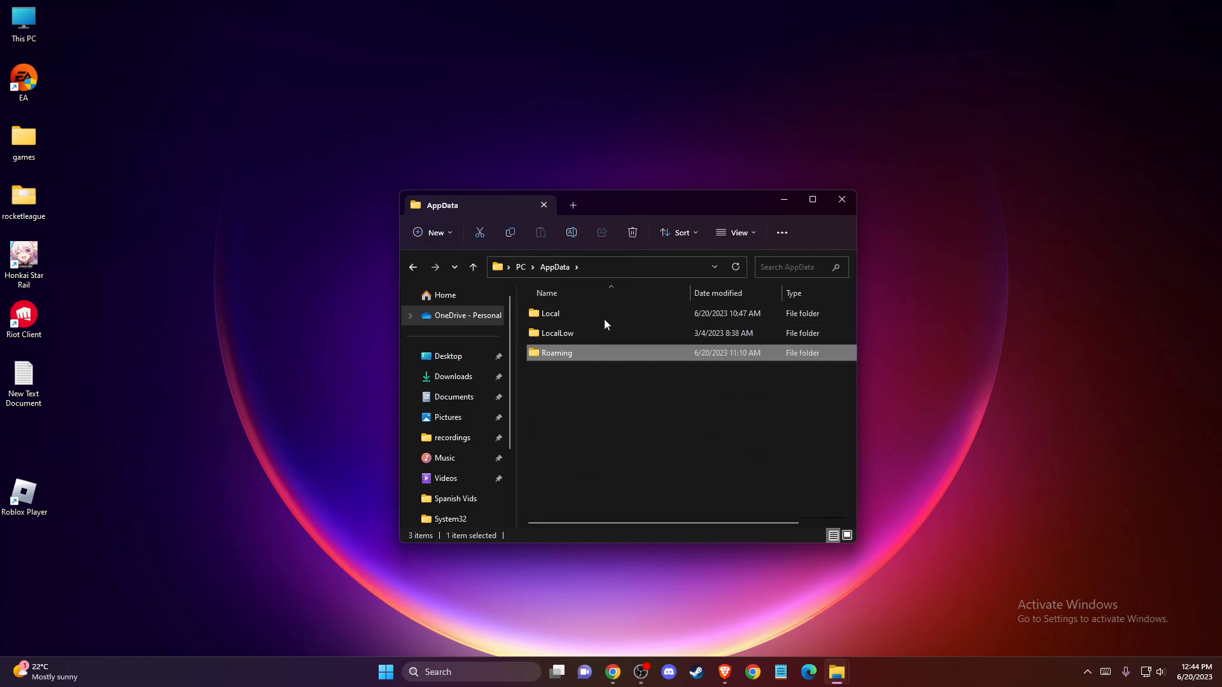
double_click(550, 312)
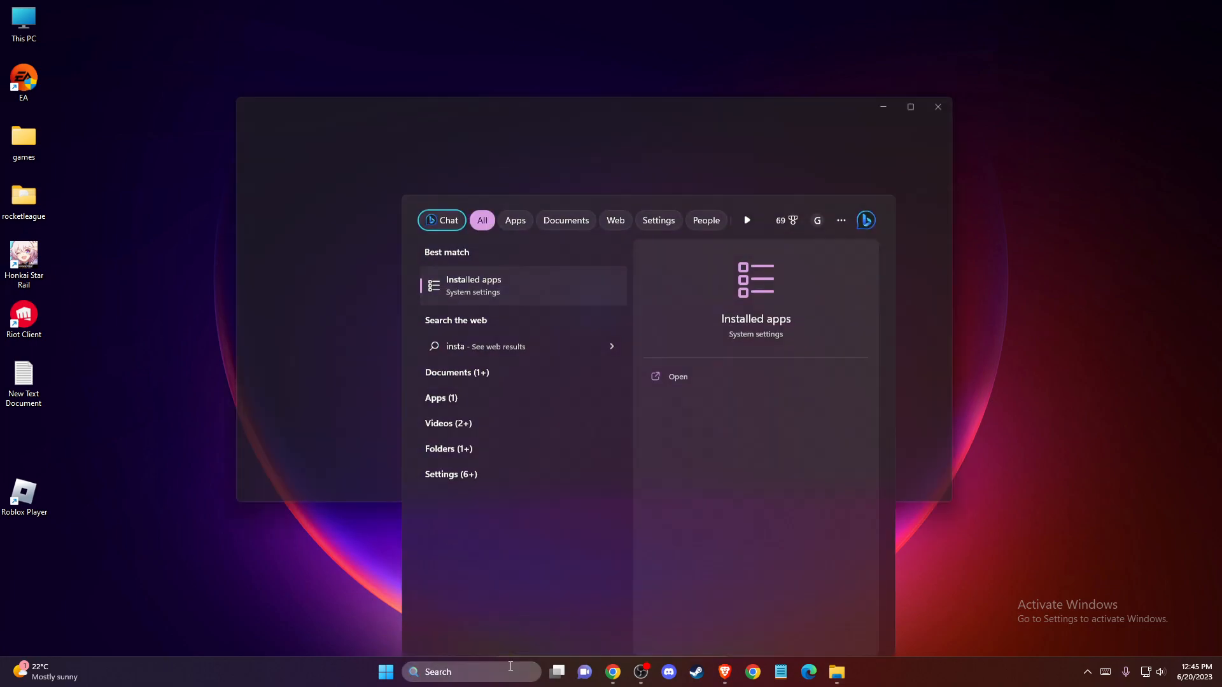
Step: Open Installed apps in Settings and filter the list with 'roblox'
click(473, 285)
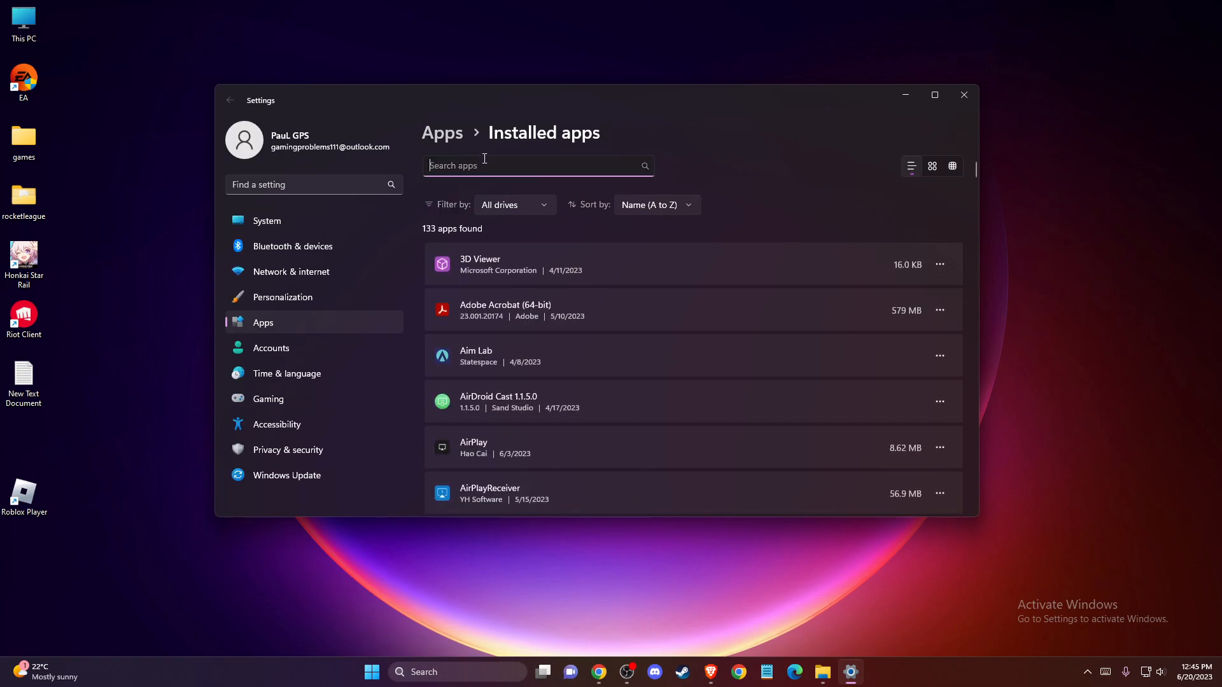
text(roblox.com/users/4390665459/profile)
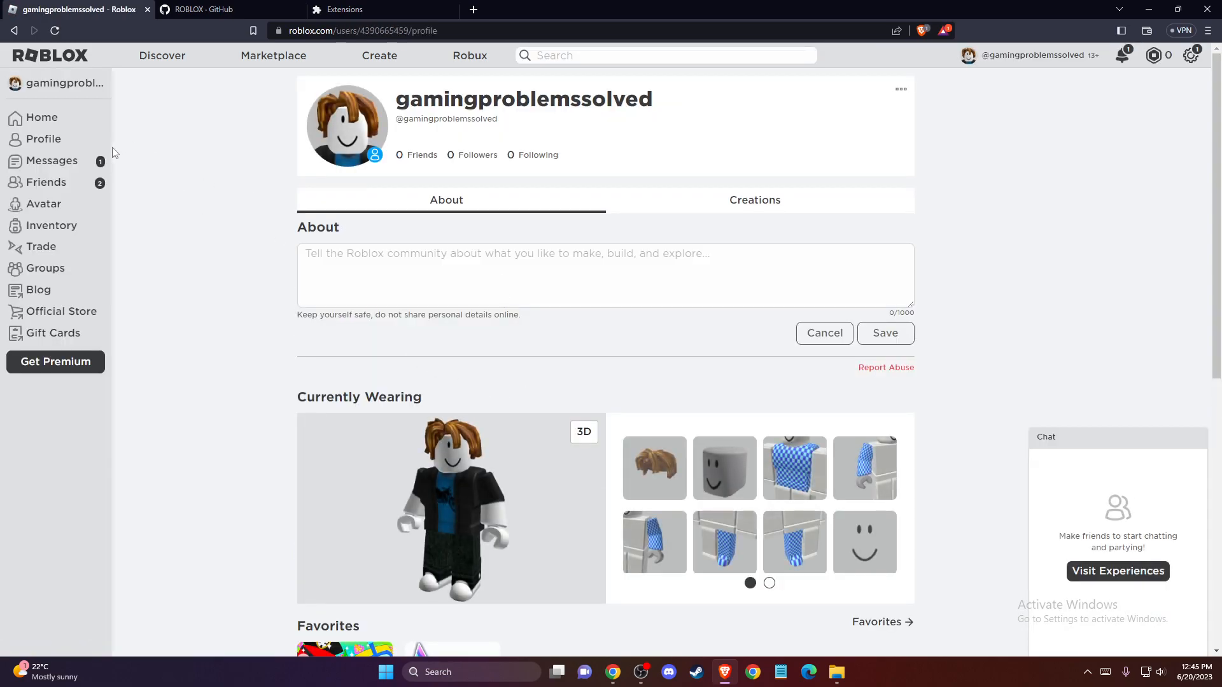
Step: Open Murder Mystery 2 from the profile's Favorites, scroll its page, then minimize the browser
click(452, 371)
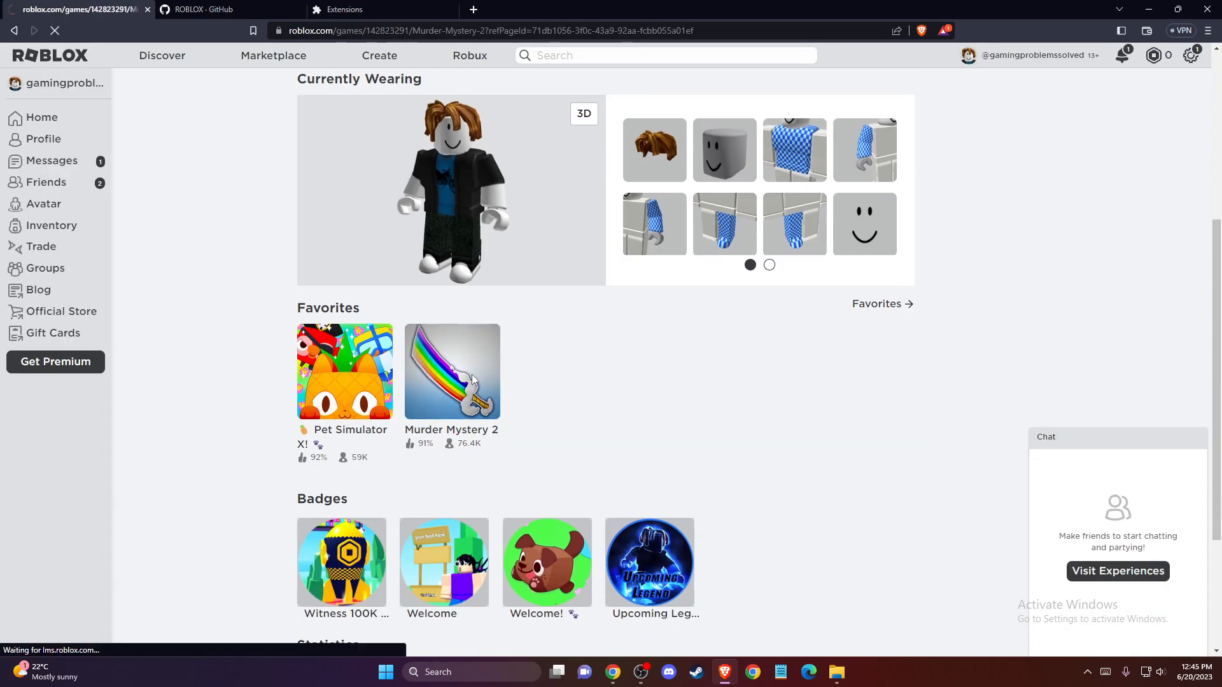
click(452, 372)
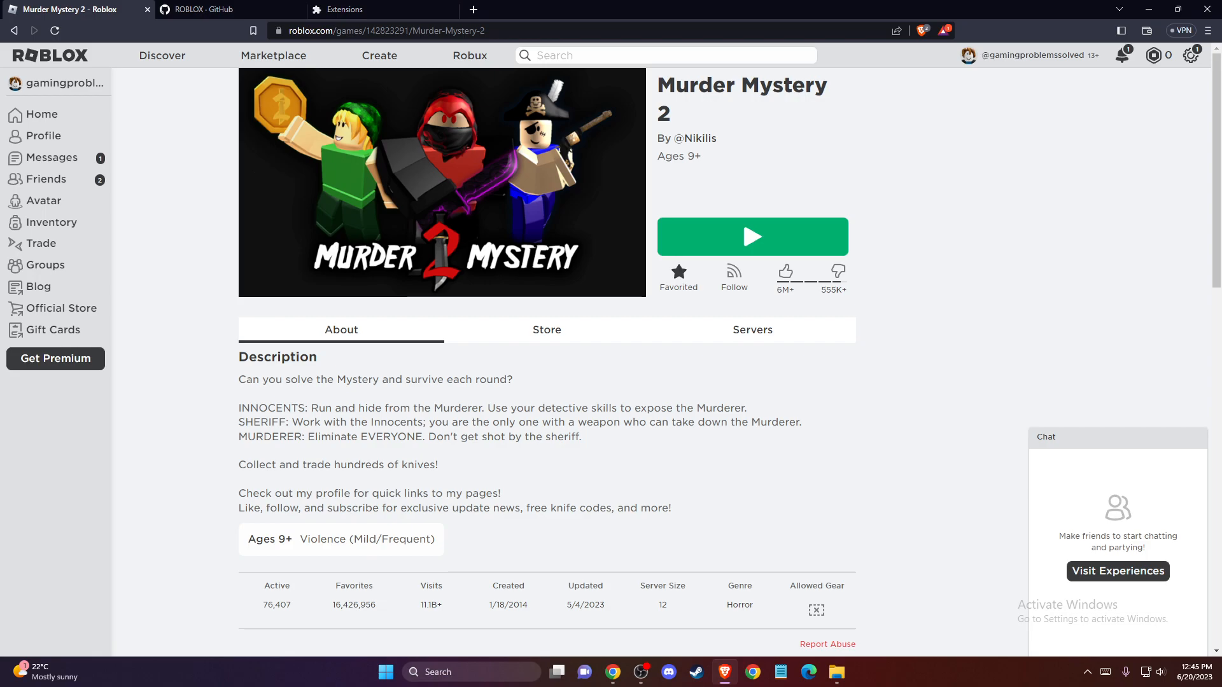
scroll(down, 3)
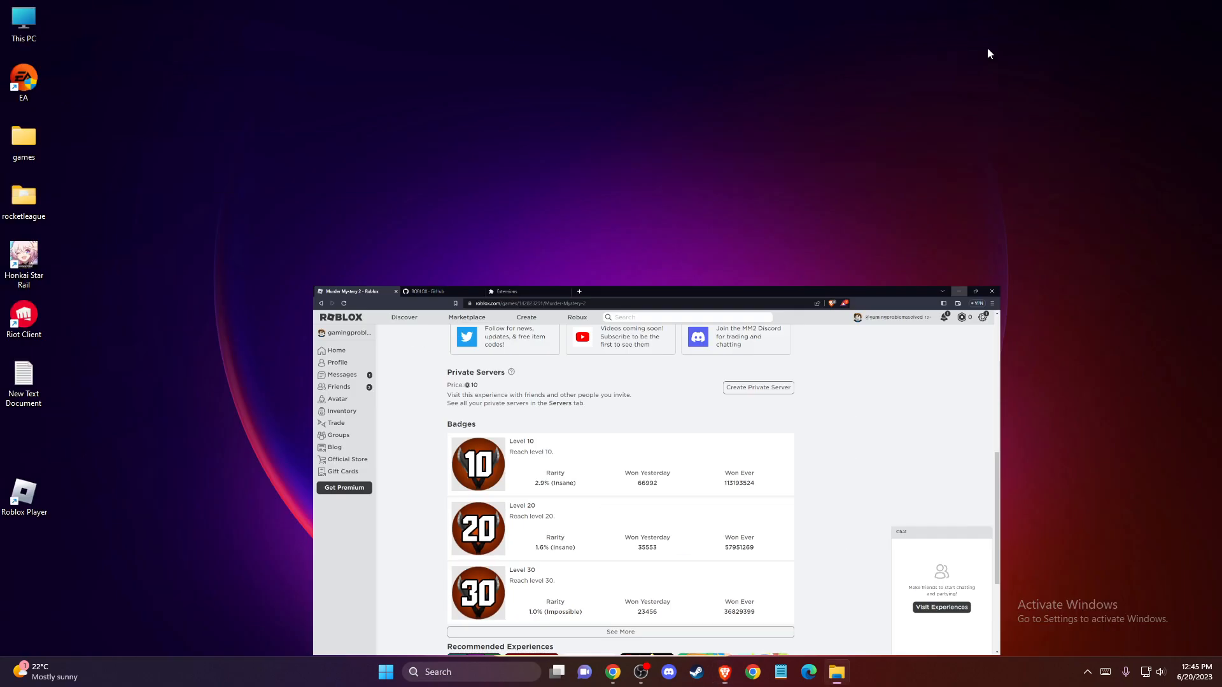
click(958, 292)
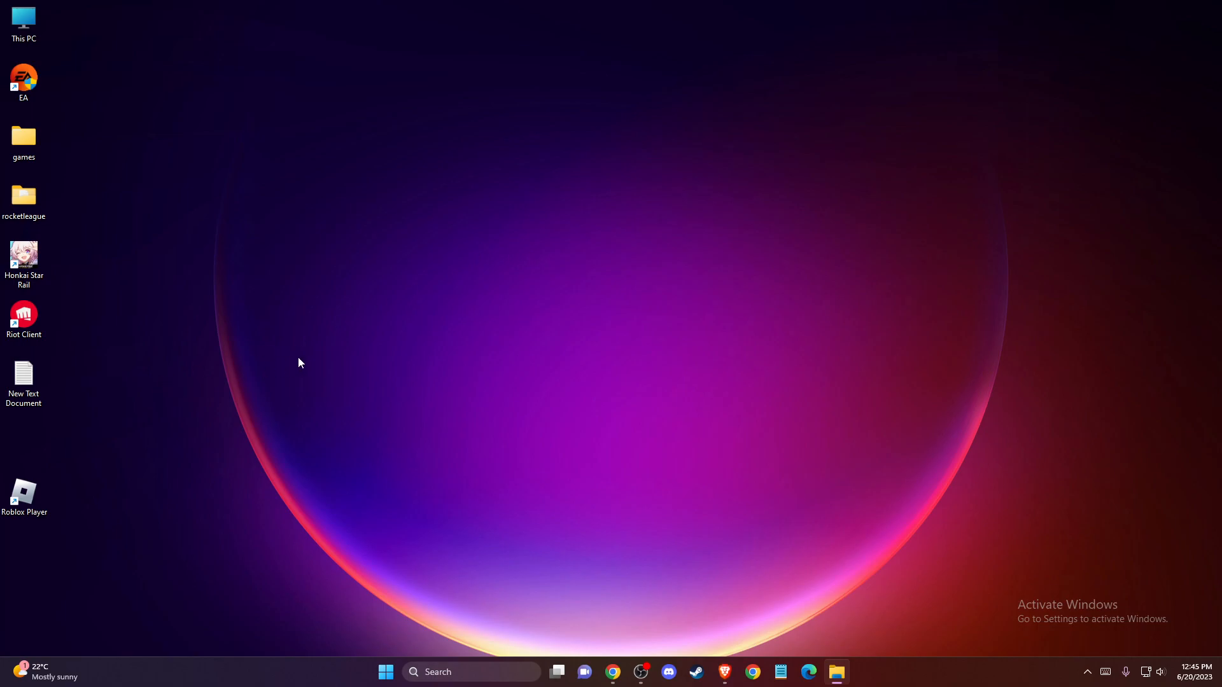